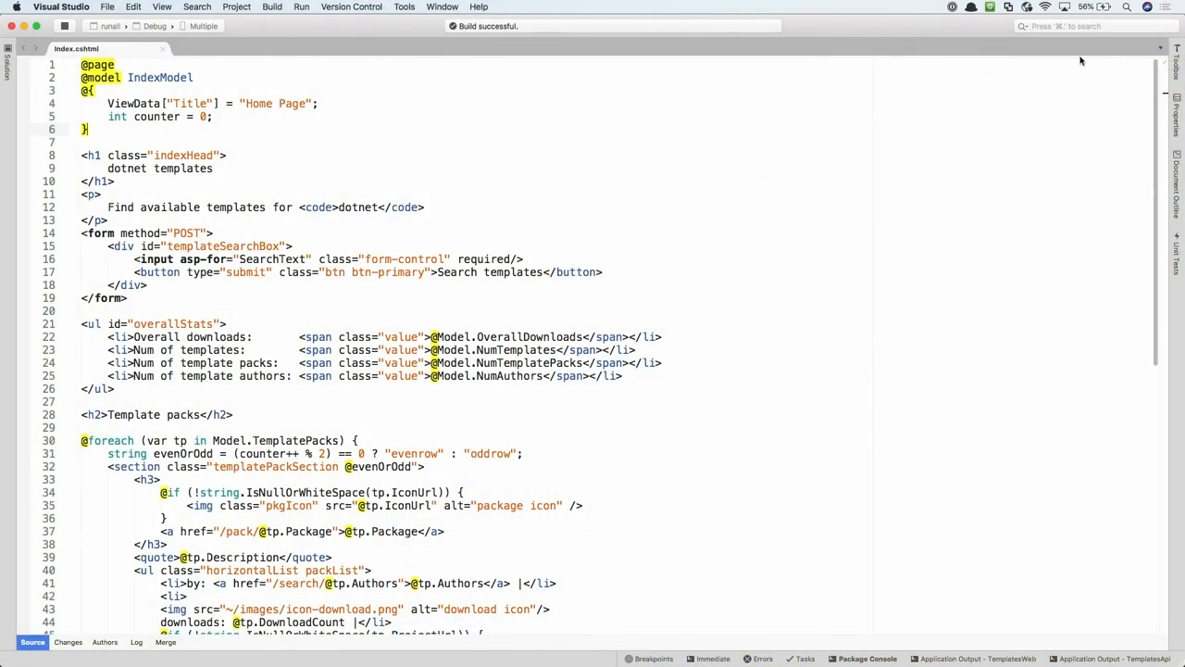
Step: Show the TemplatesApi, TemplatesShared, TemplatesWeb and TemplateTest projects in the Solution pad
click(1074, 26)
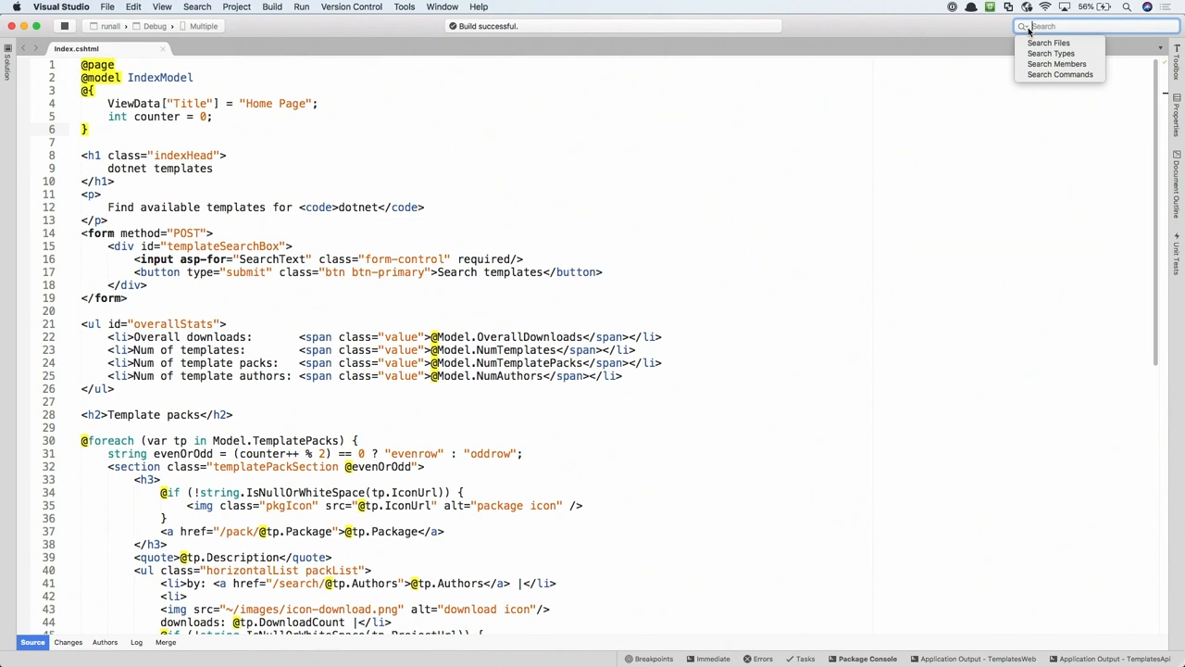
click(915, 162)
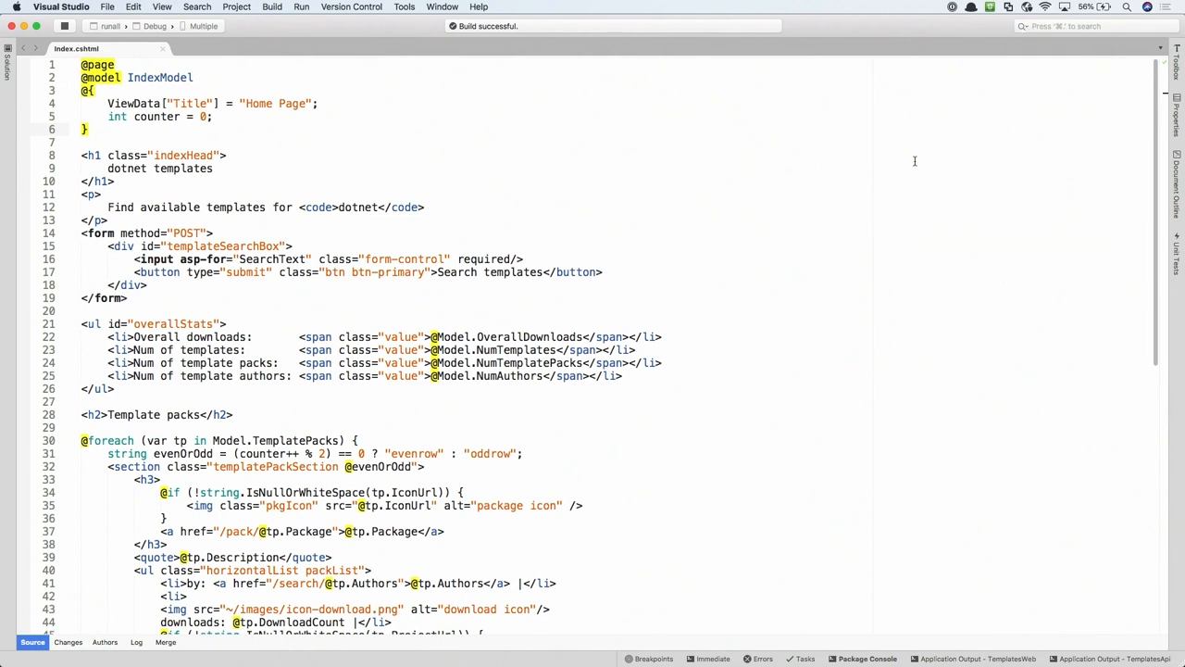
text(b)
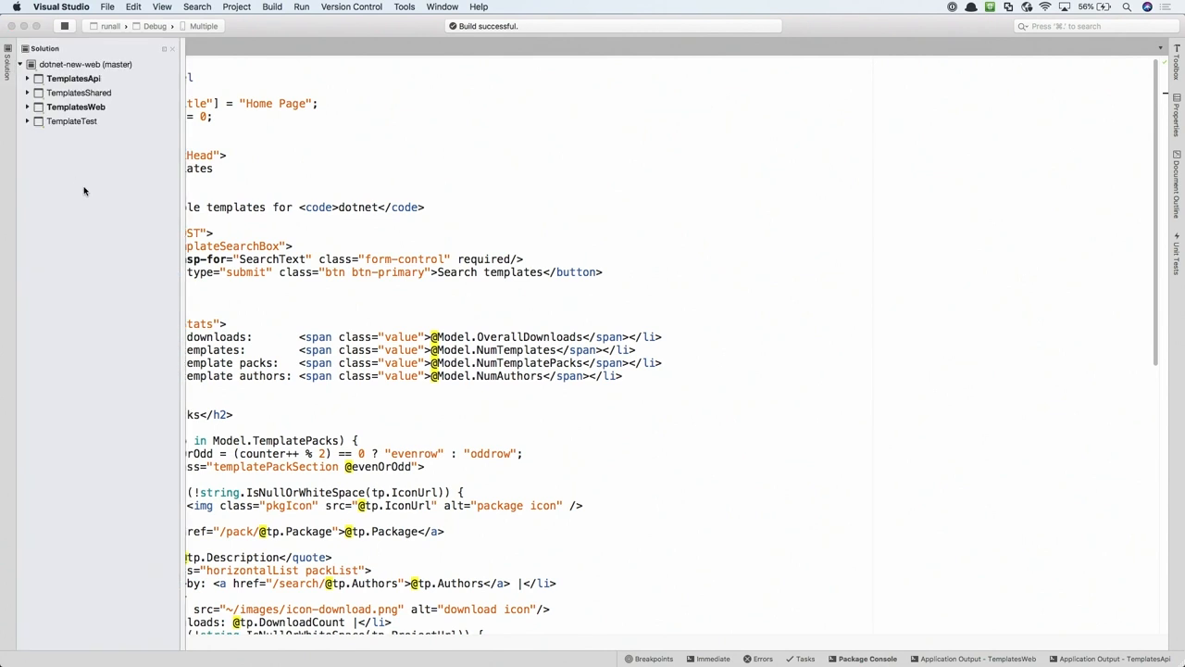
mouse_move(111, 88)
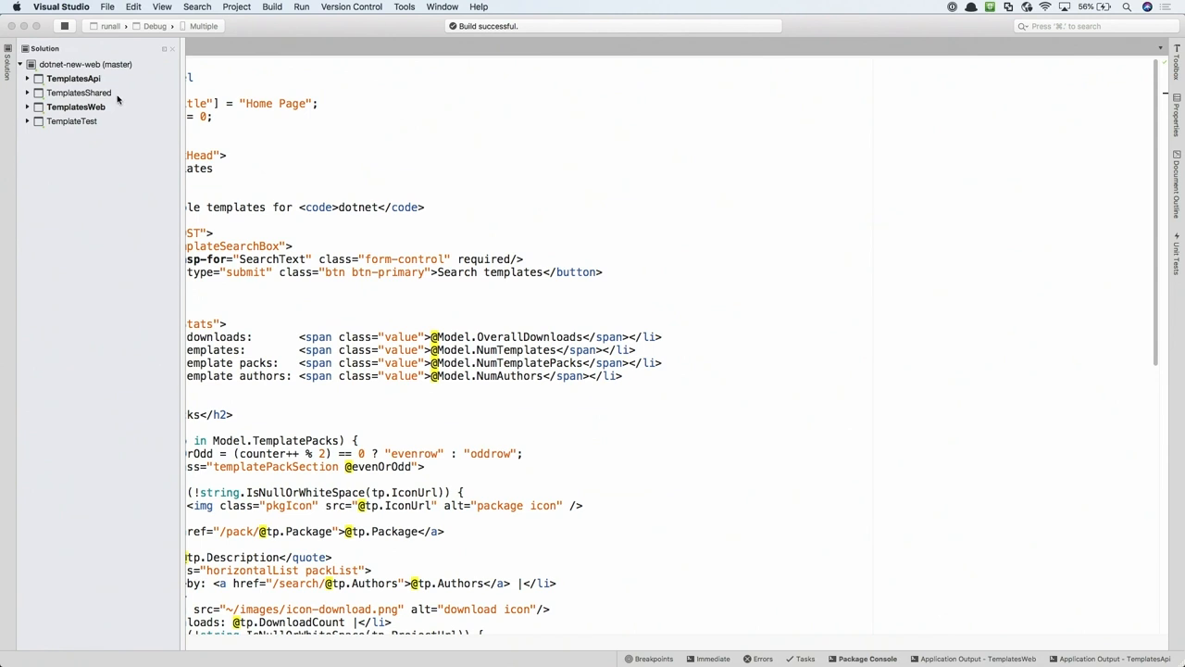
mouse_move(113, 114)
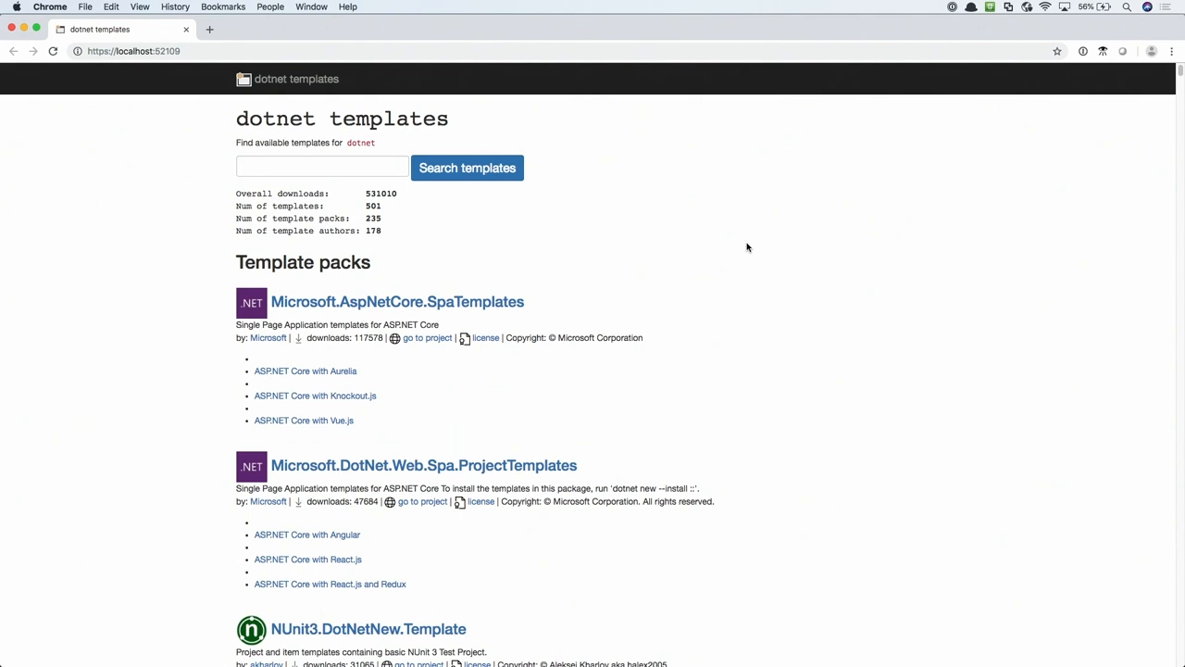
mouse_move(754, 282)
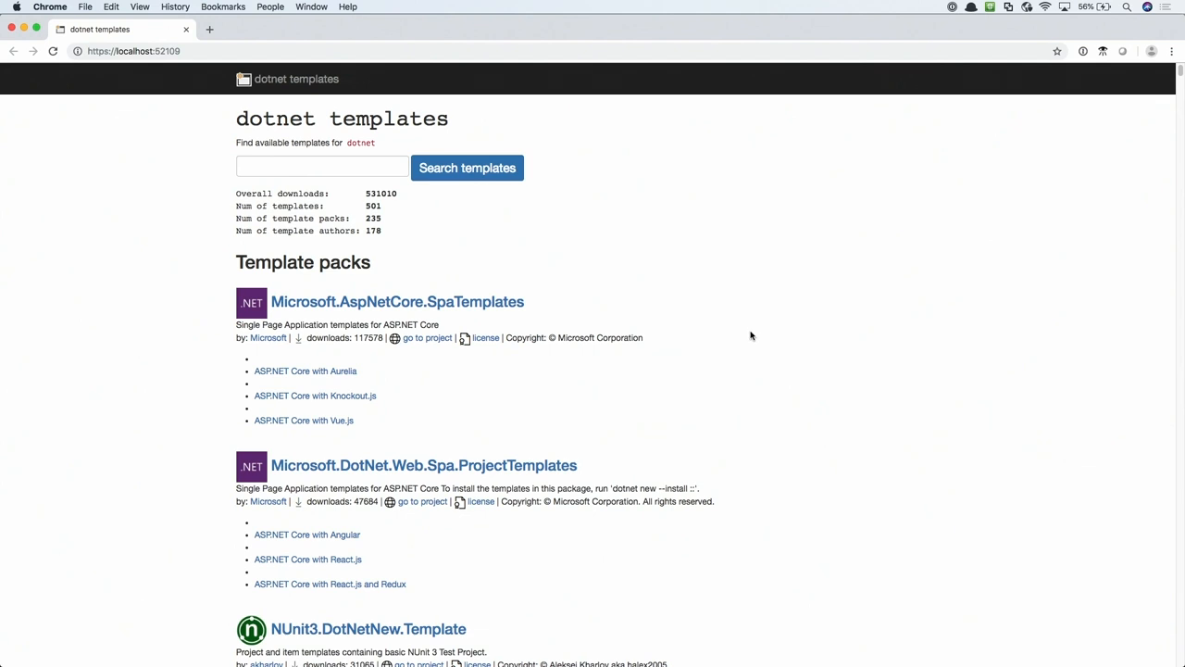
Step: Scroll the Template packs list on localhost:52109 down to the NUnit3 and Take.Blip packs
scroll(down, 3)
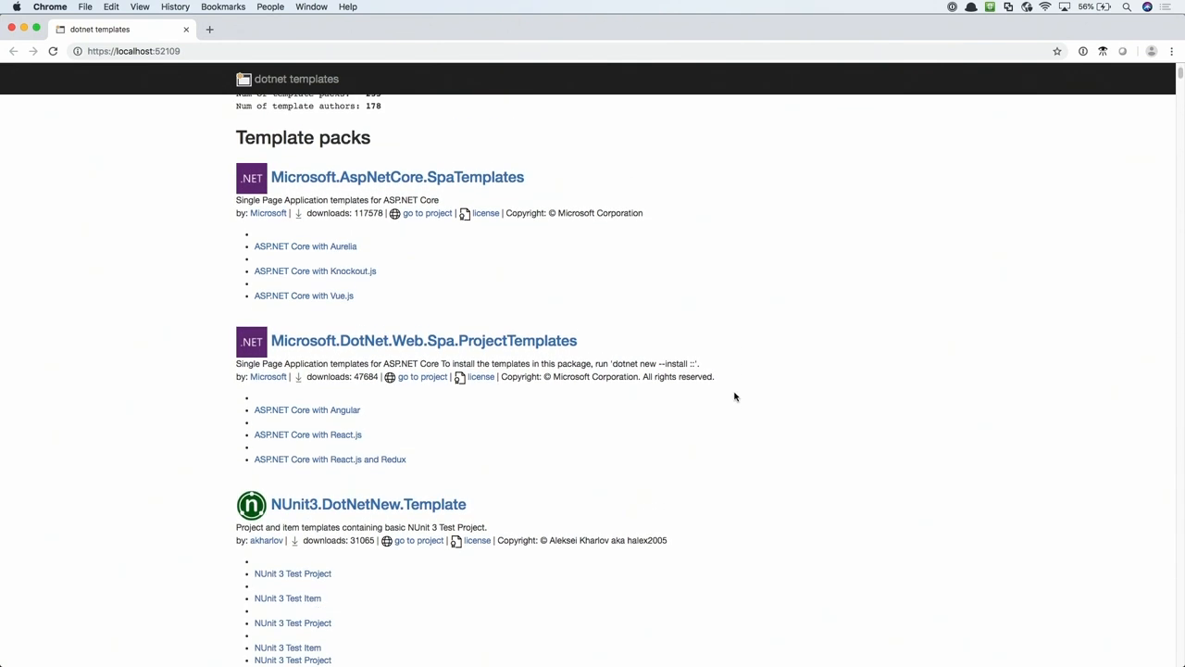
mouse_move(296, 186)
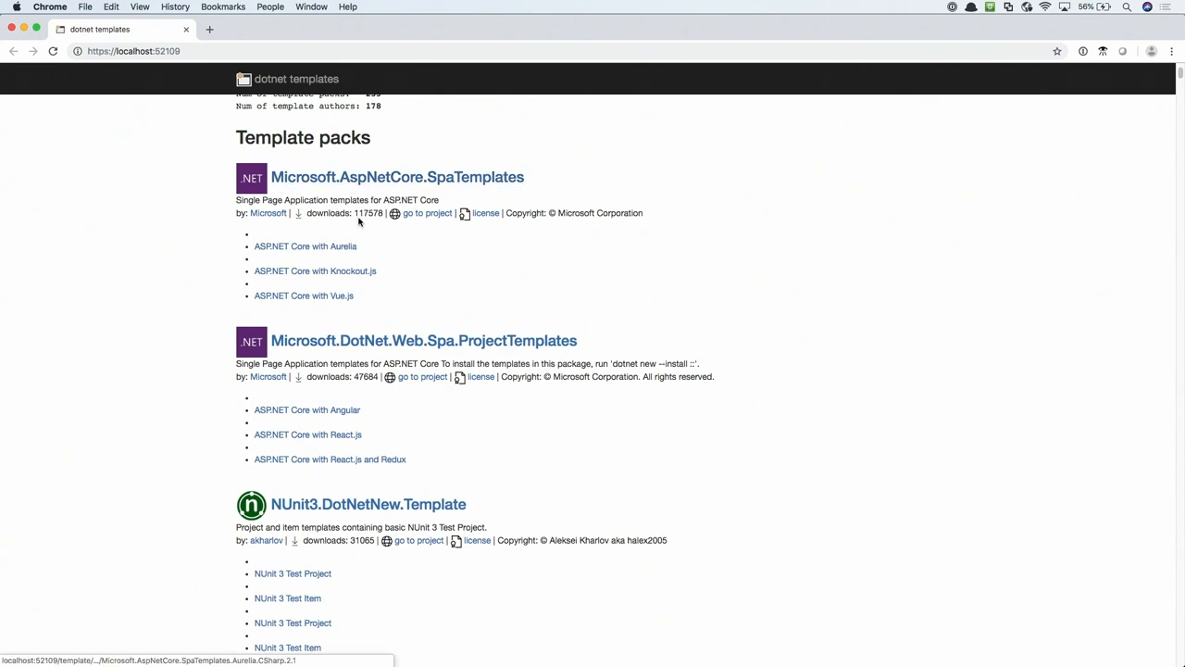
mouse_move(471, 189)
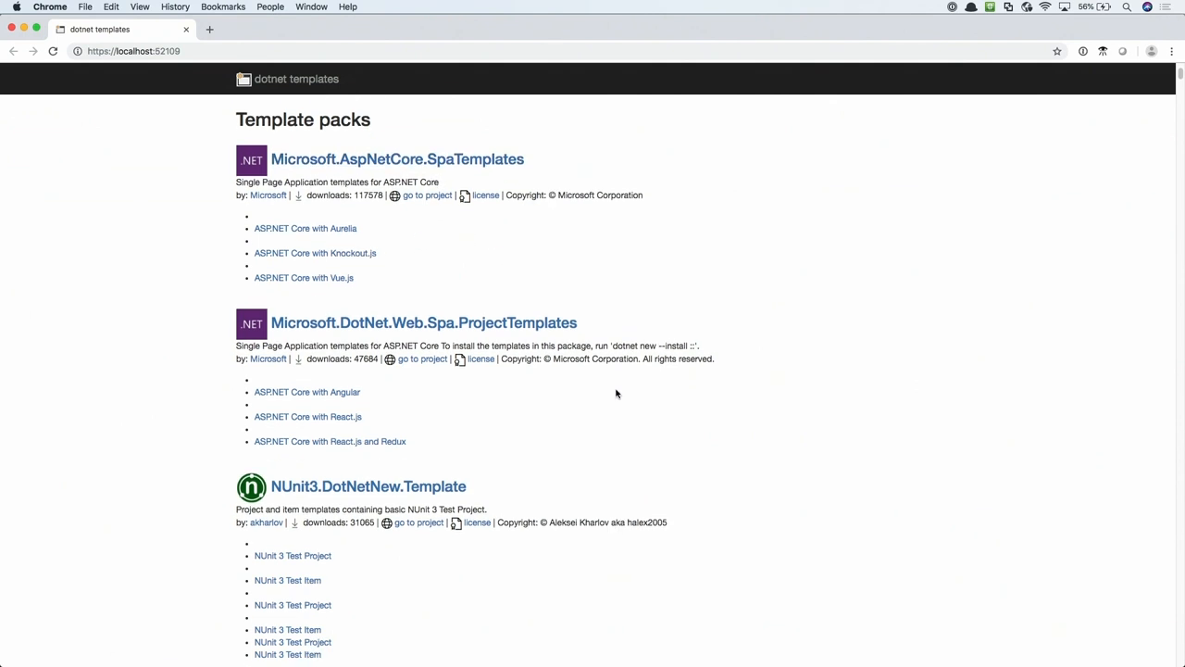
scroll(down, 3)
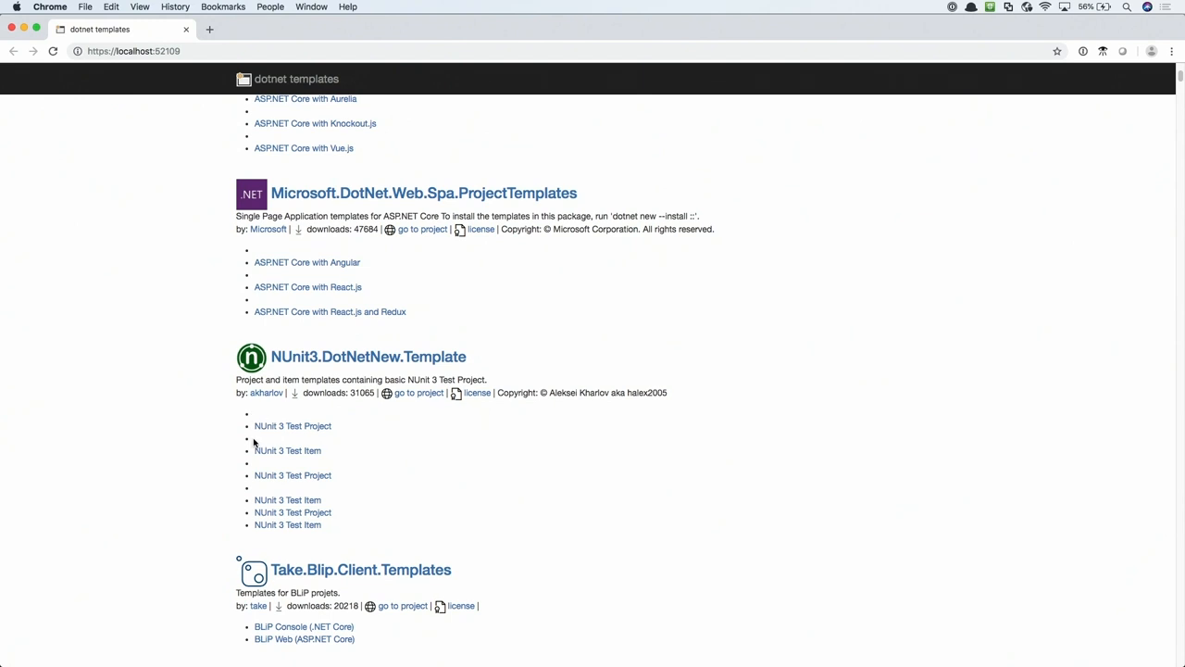
mouse_move(262, 487)
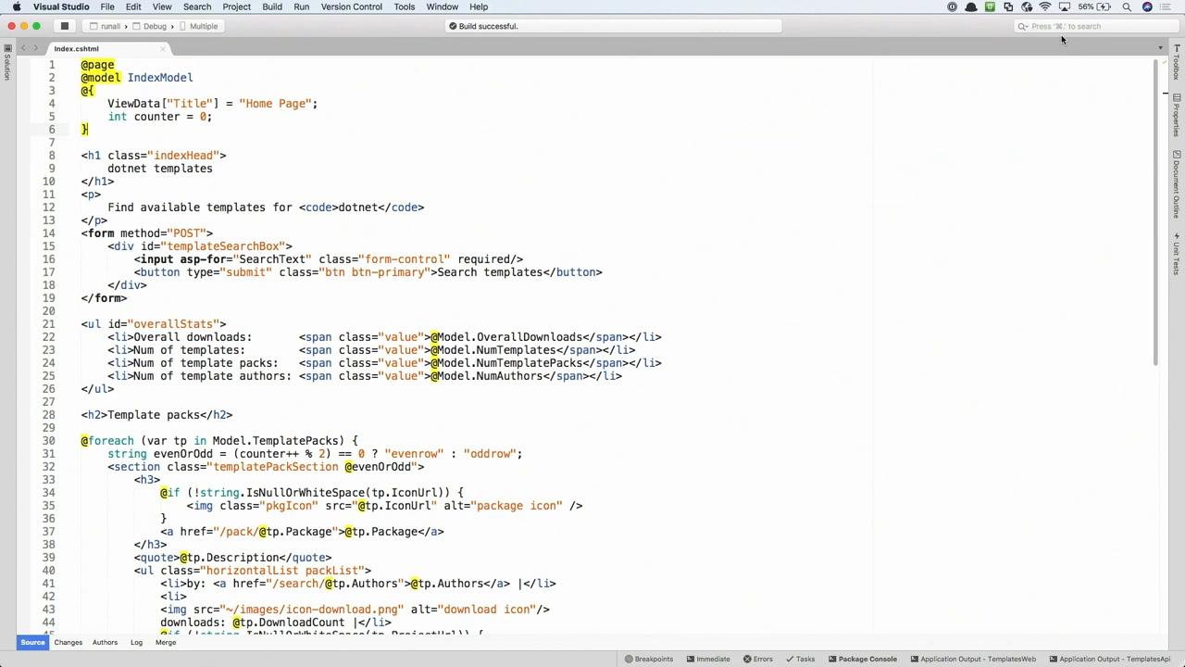
Step: Stop the running TemplatesWeb app with the Stop command
click(1065, 26)
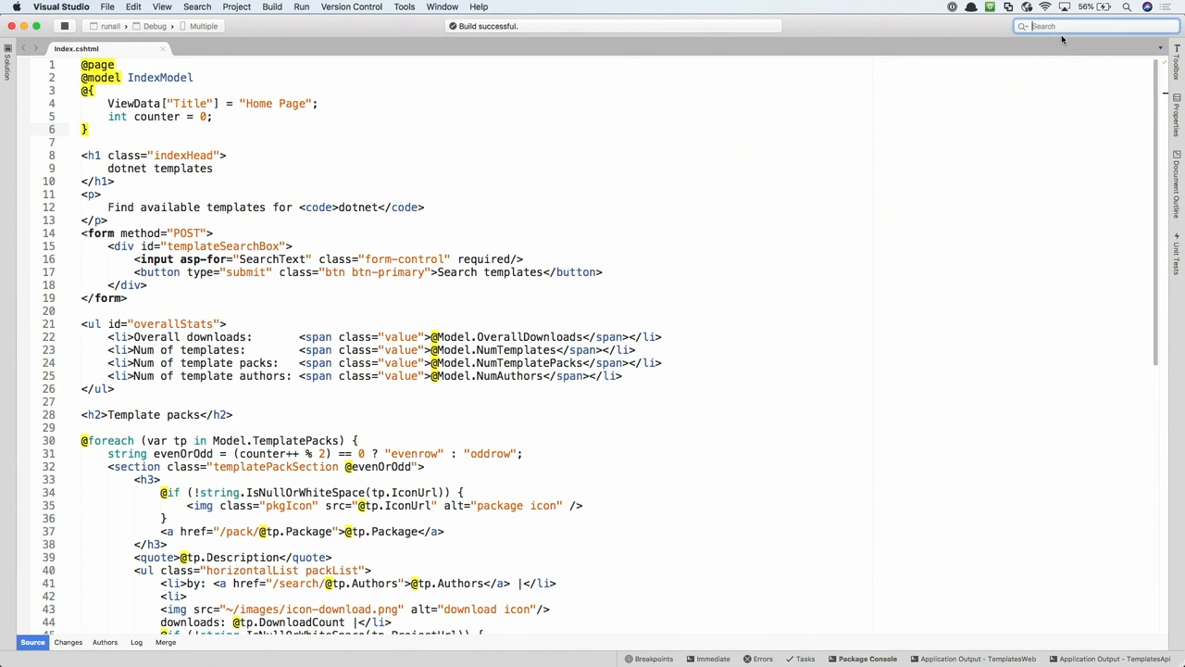
text(stop)
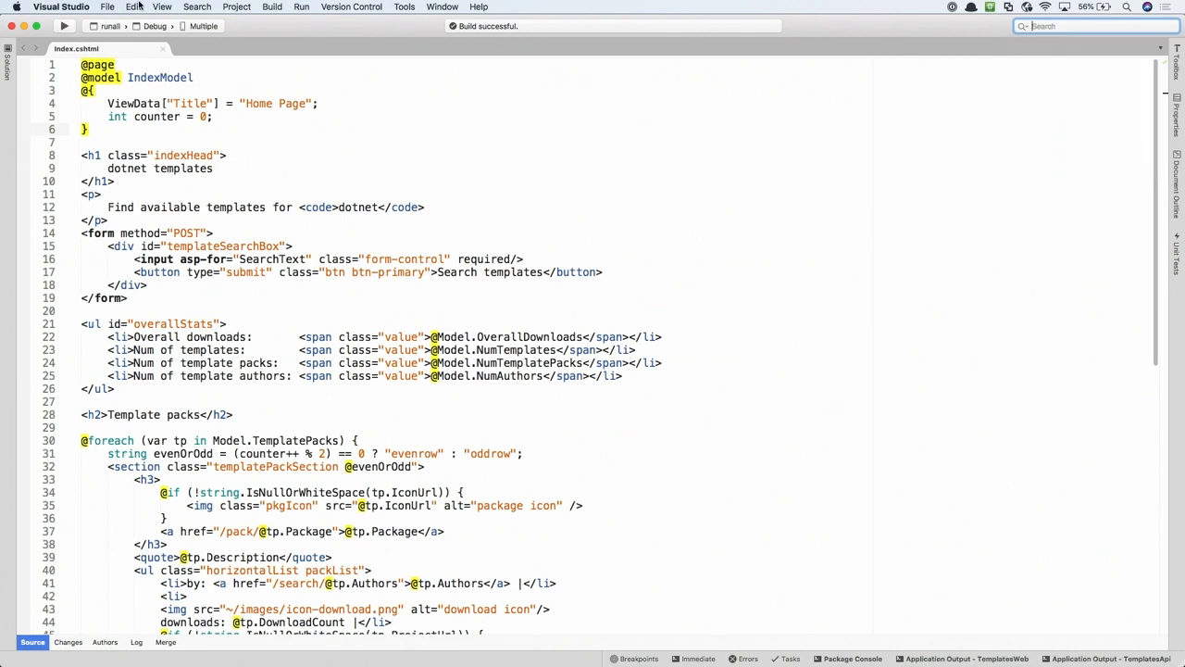
mouse_move(65, 25)
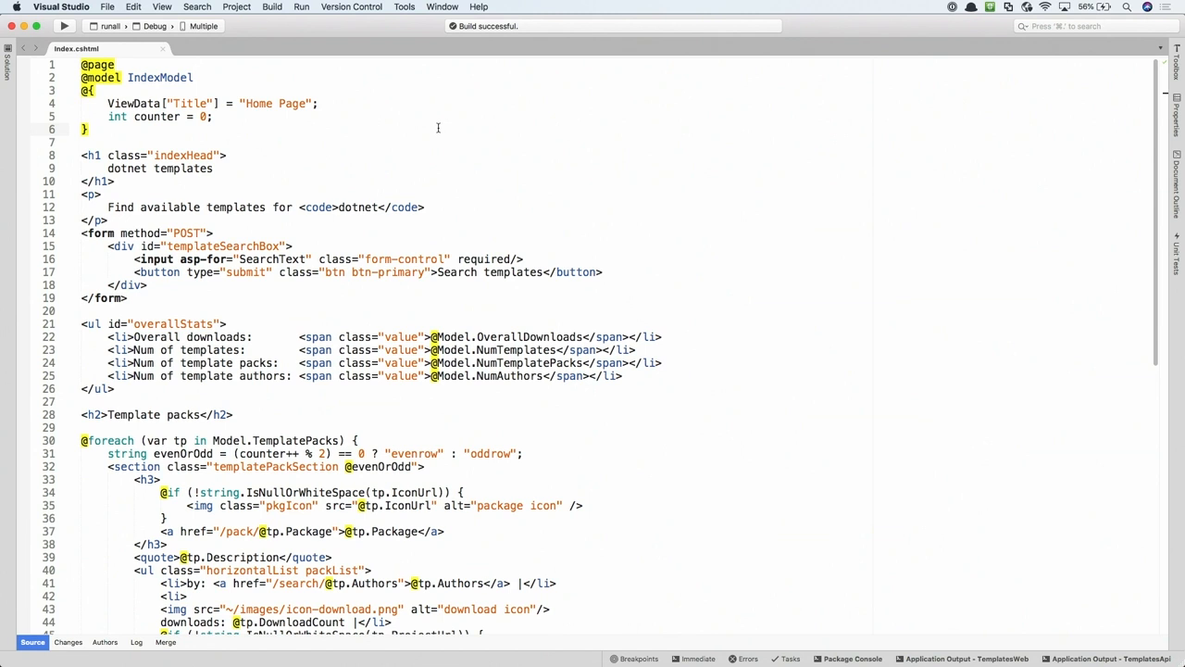
mouse_move(385, 164)
text(t)
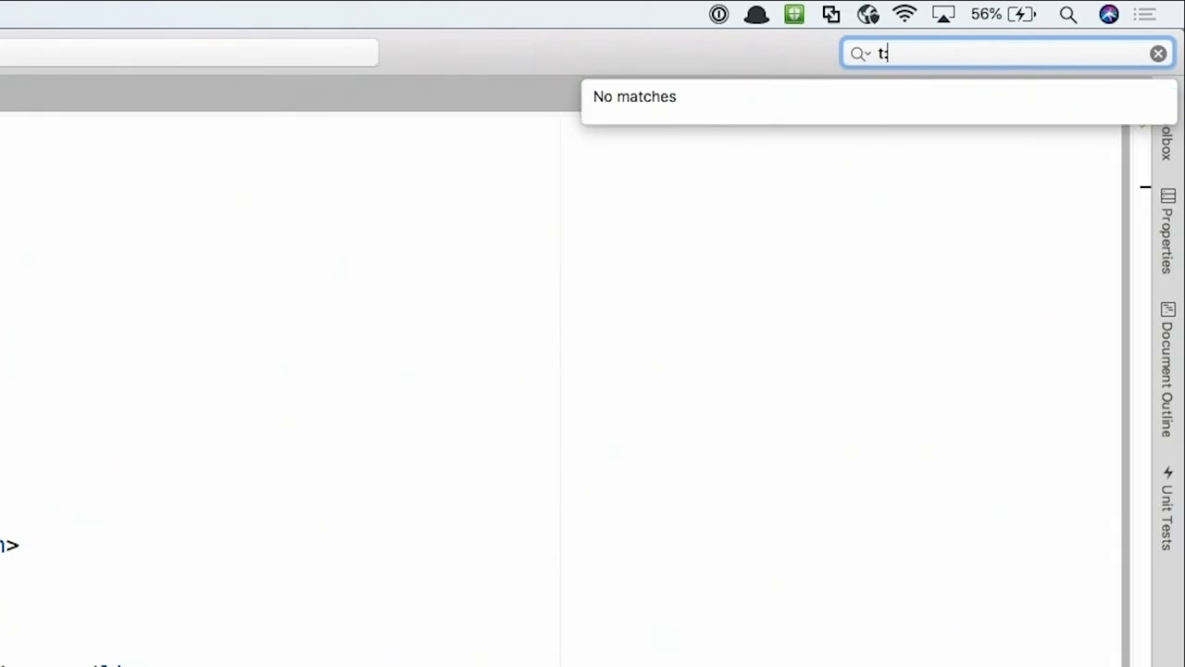
Step: Open TemplatePackController.cs and inspect its TemplatePacks property and CreateFromFile call
text(:TemplatePack)
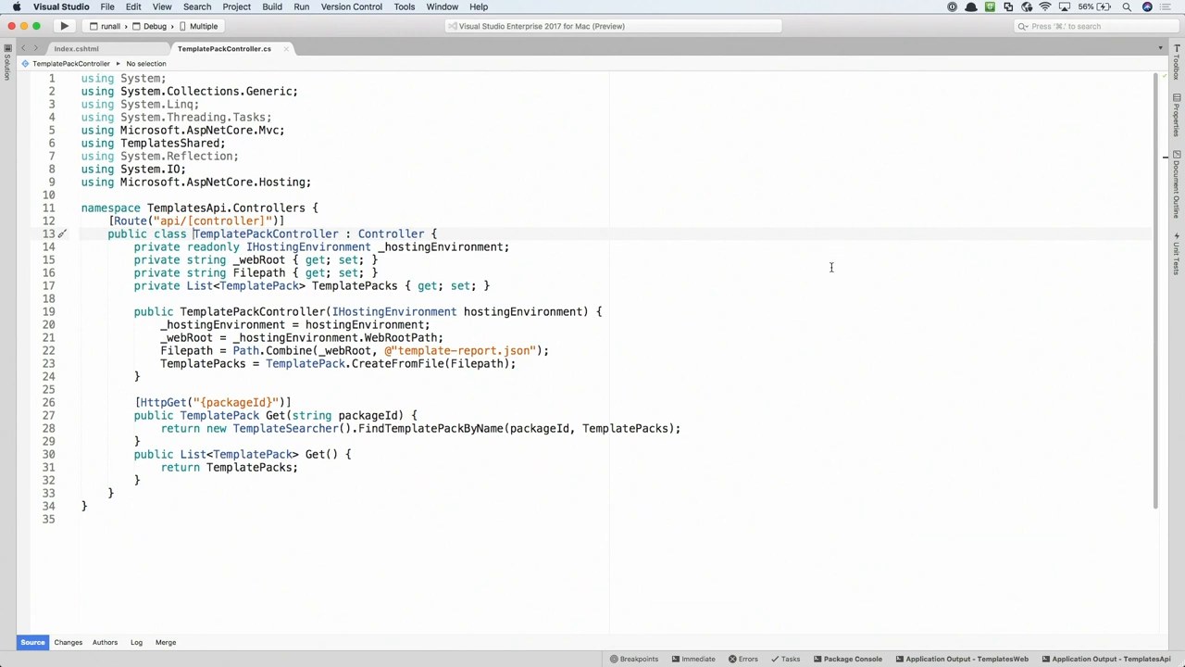
mouse_move(219, 473)
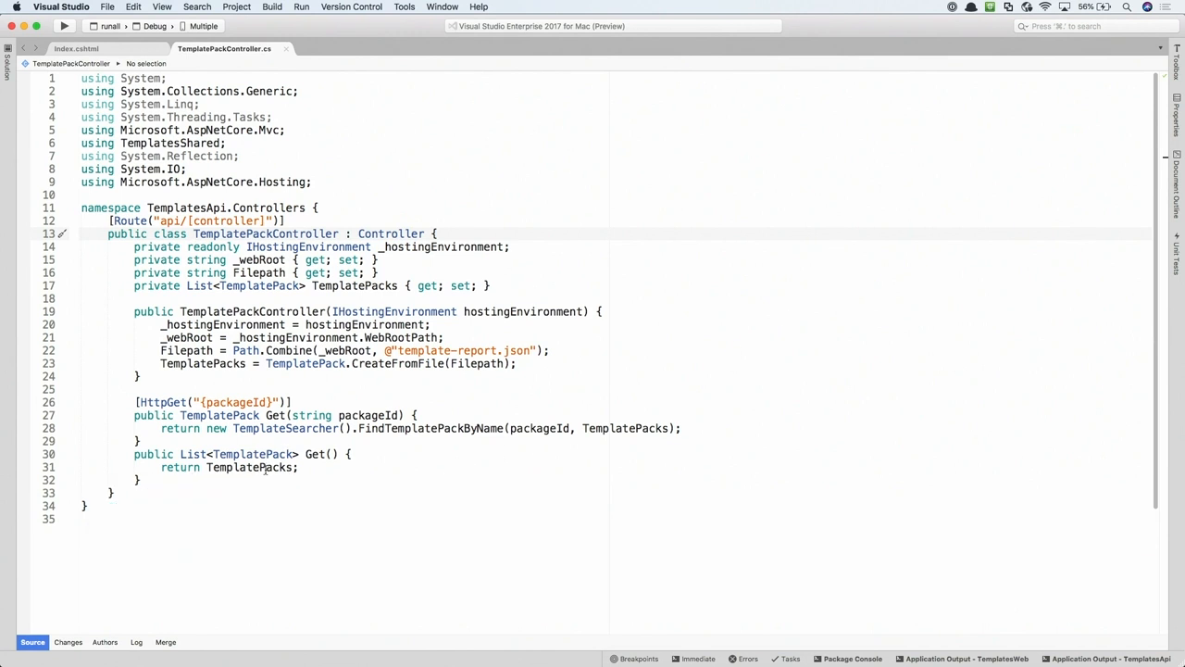
double_click(245, 468)
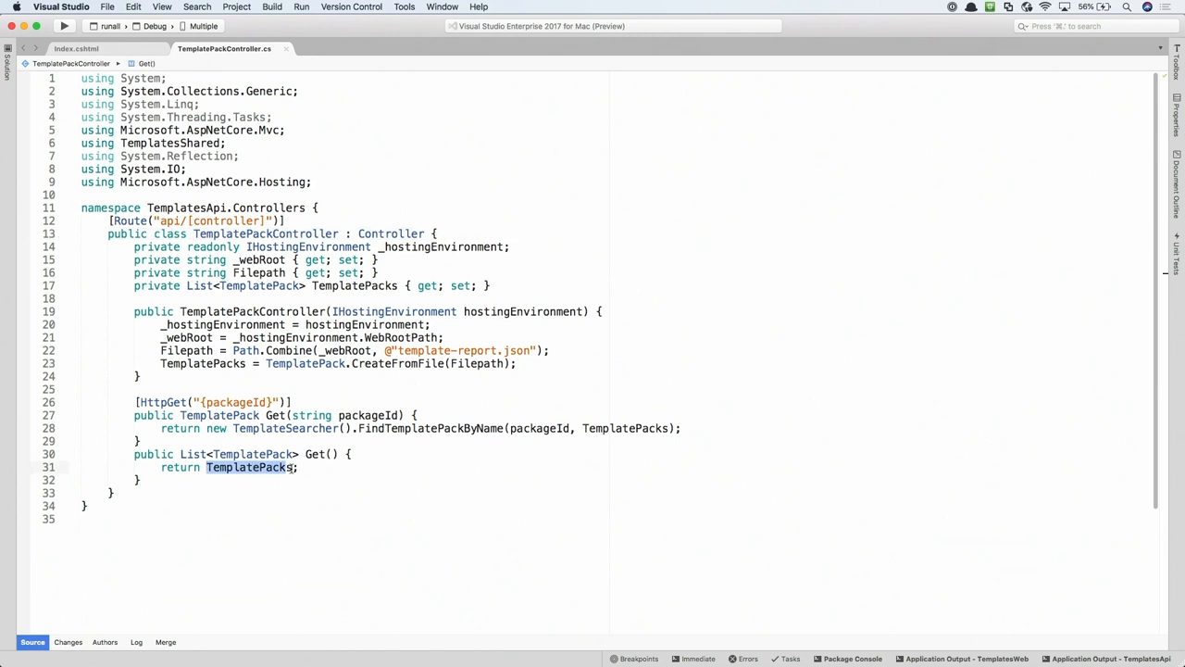
click(297, 468)
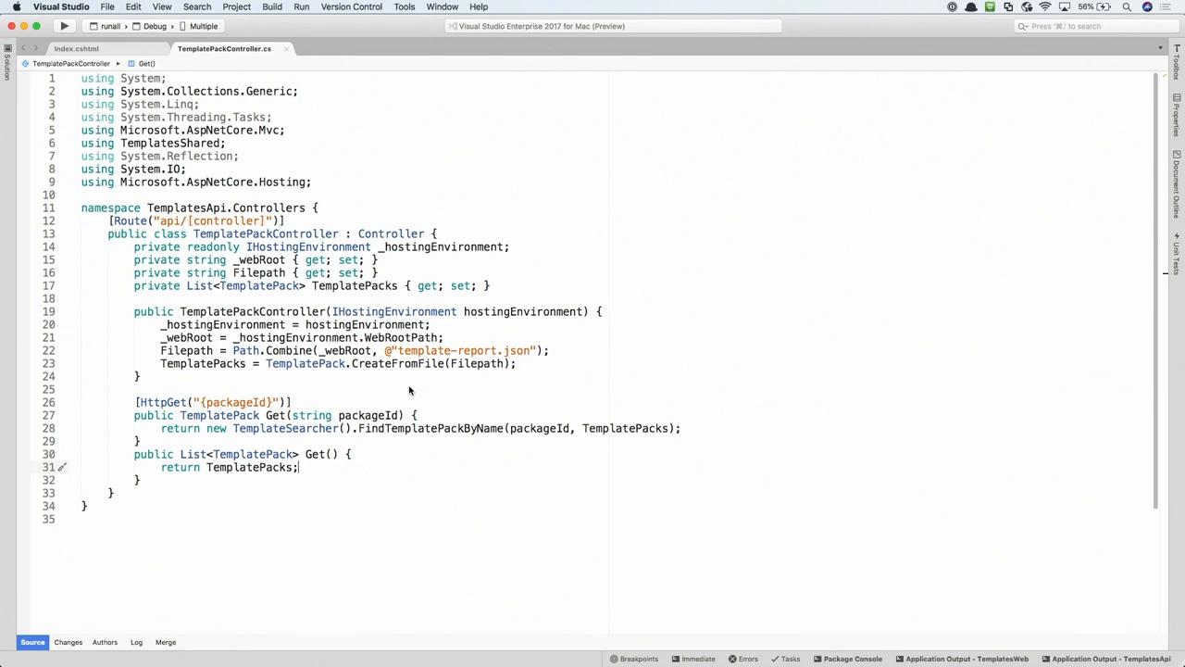
mouse_move(411, 370)
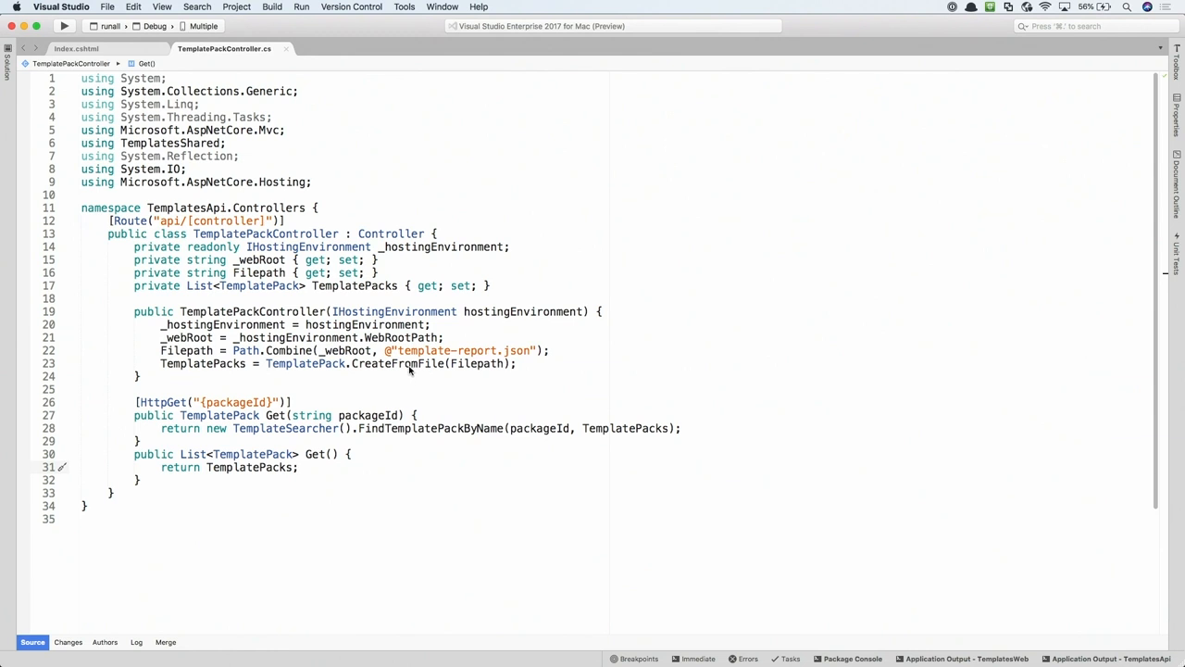
right_click(409, 363)
text(M)
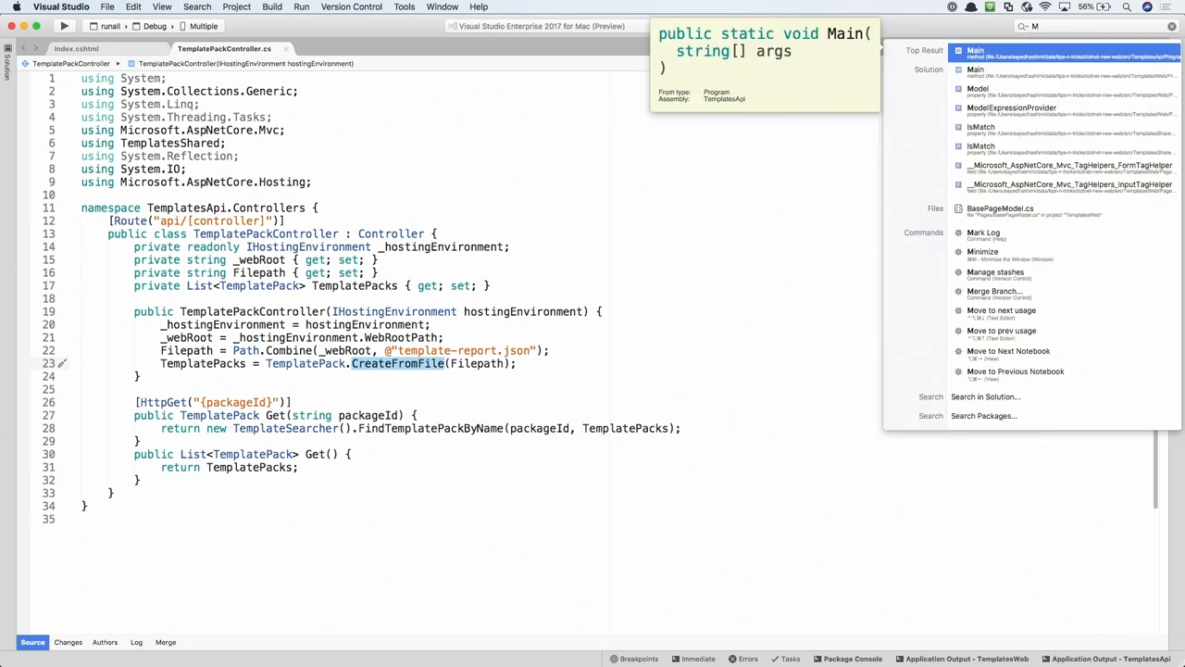
Step: Jump to the CreateFromFile method definition in TemplatesShared's TemplatePack.cs
text(:c)
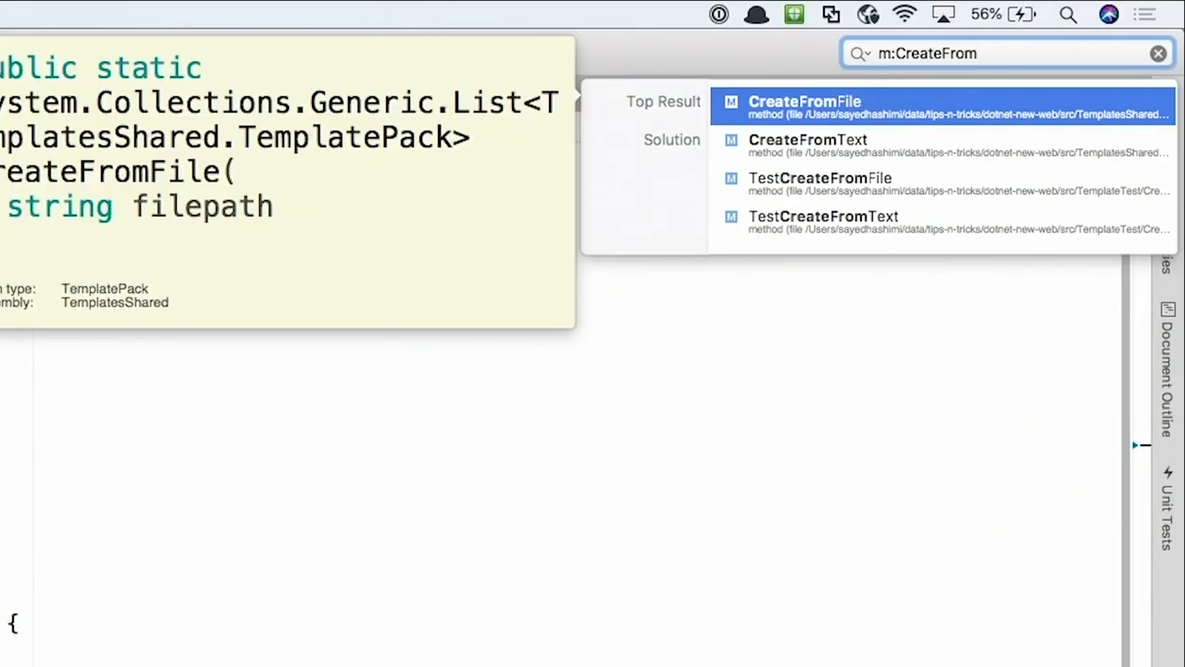
click(807, 101)
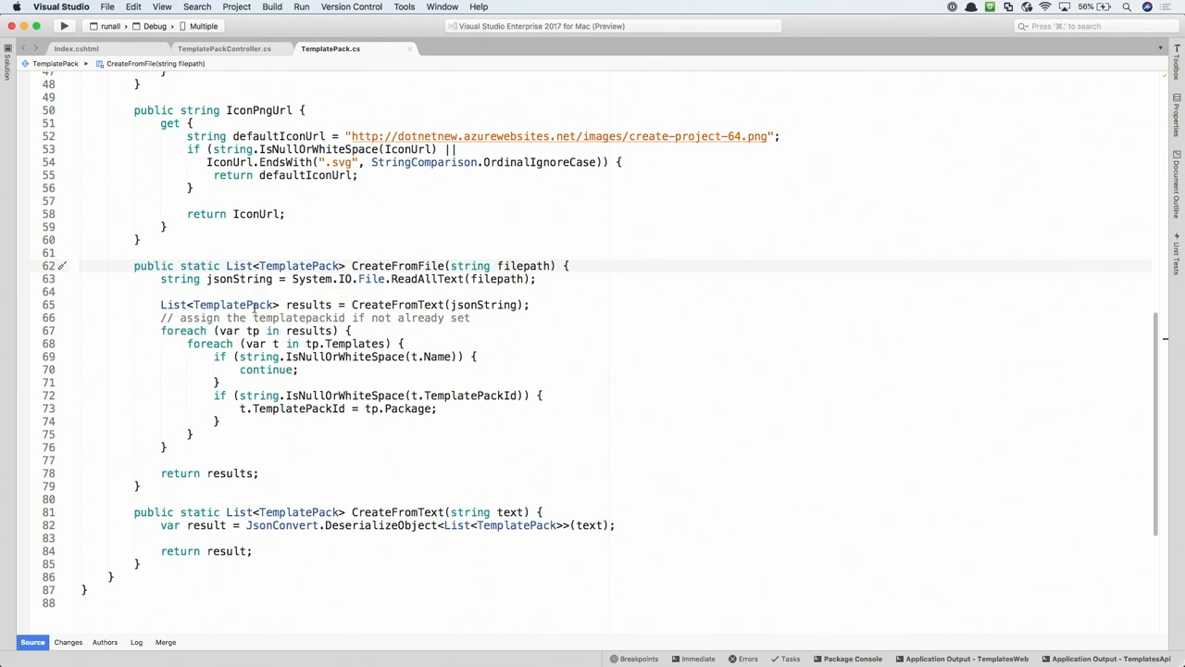
mouse_move(520, 329)
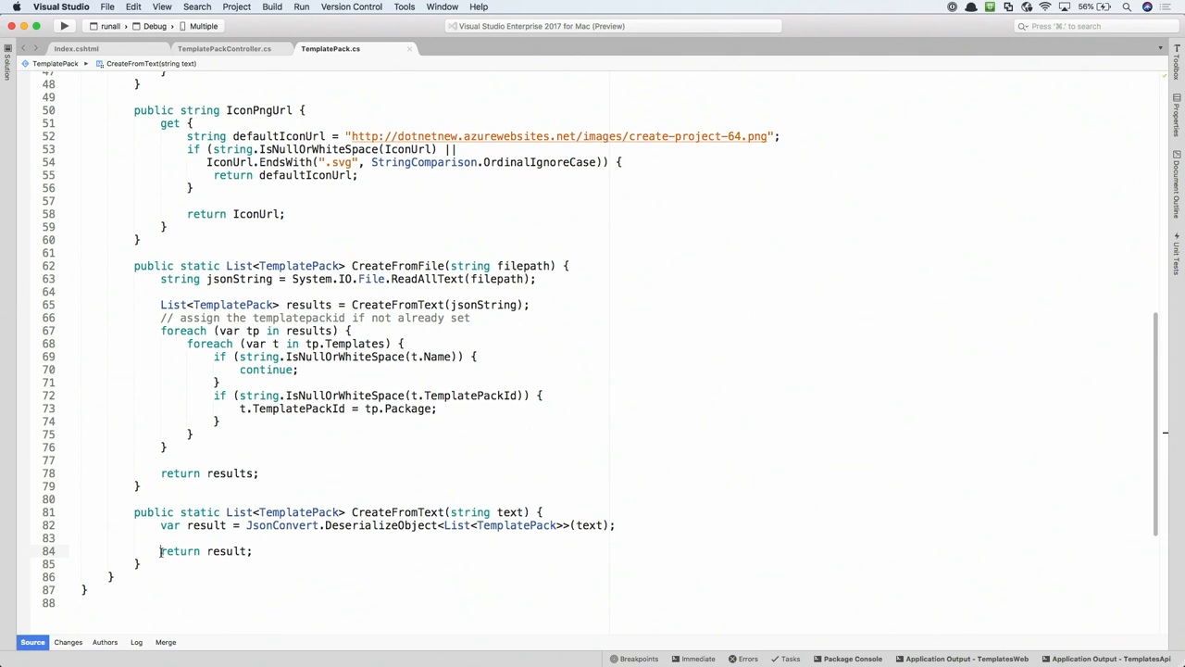
Step: Start debugging to hit the line 63 breakpoint, then run to line 84
text(c)
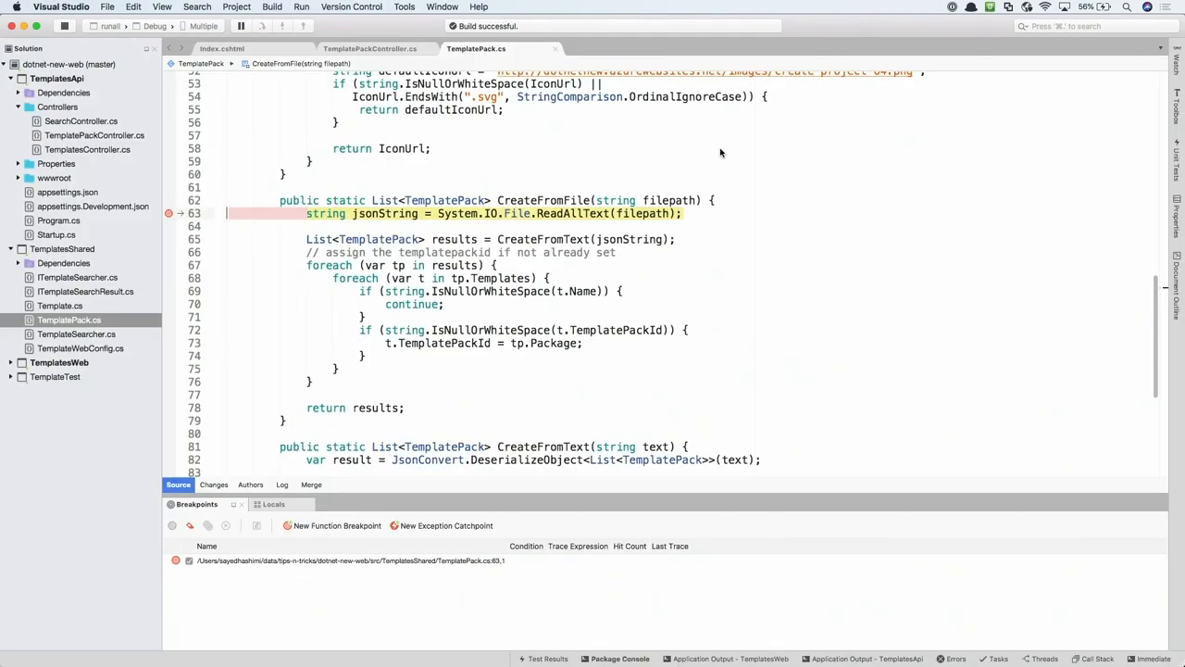
scroll(down, 3)
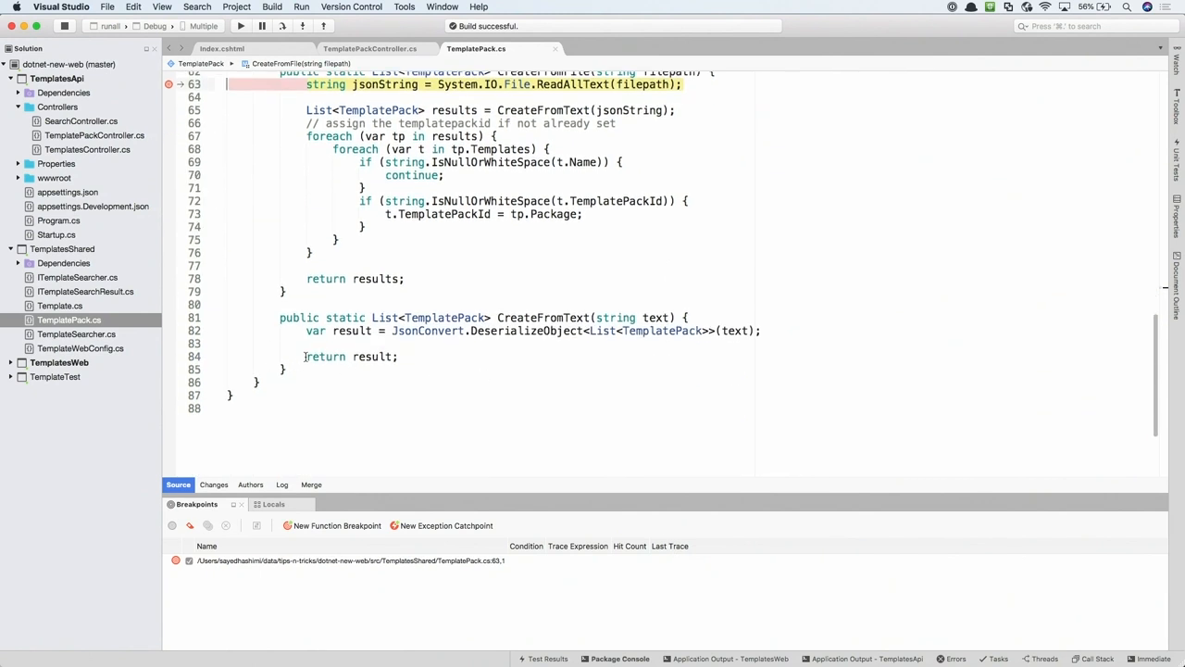
text(c:Start)
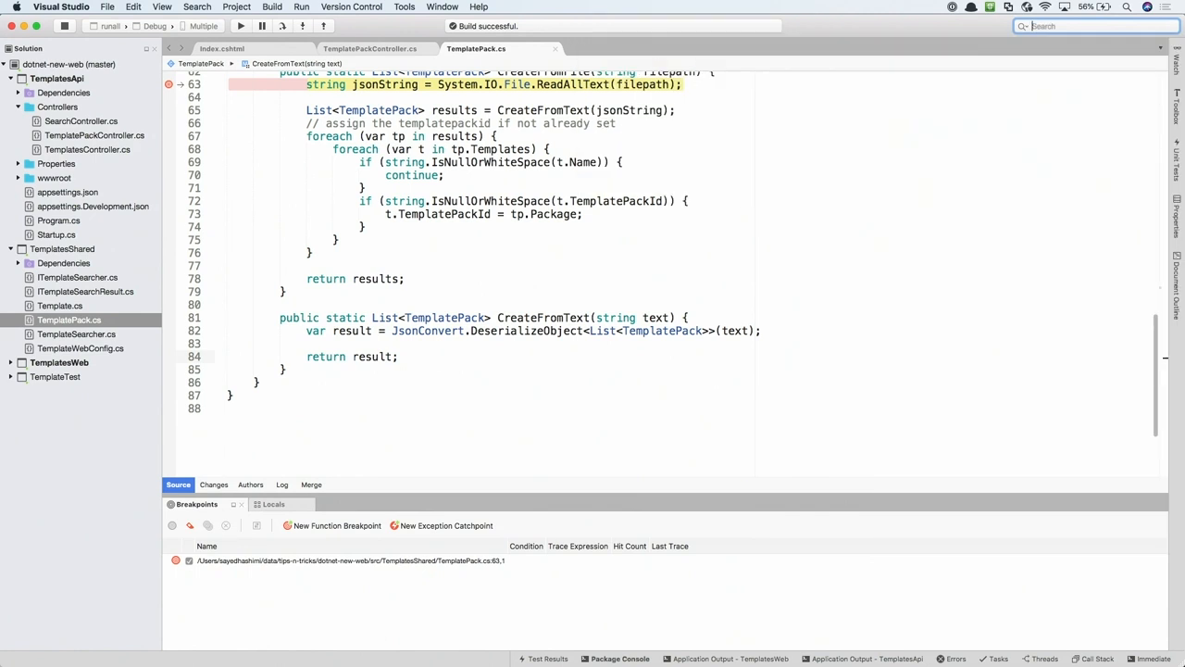
text(c:run to)
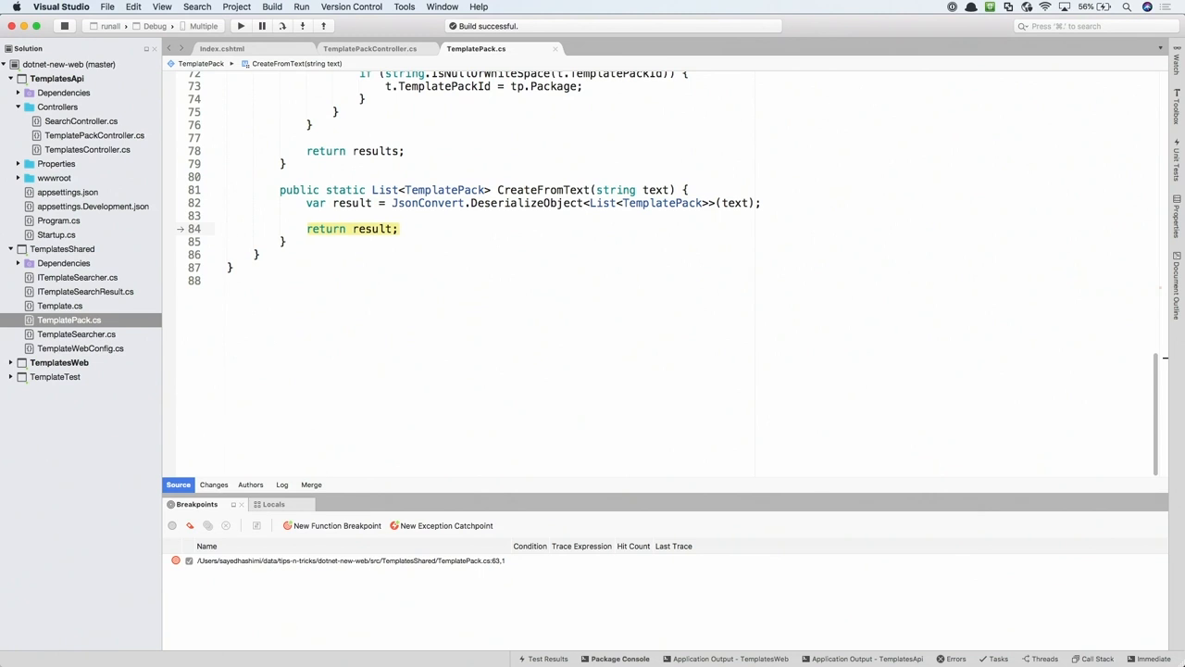
mouse_move(366, 426)
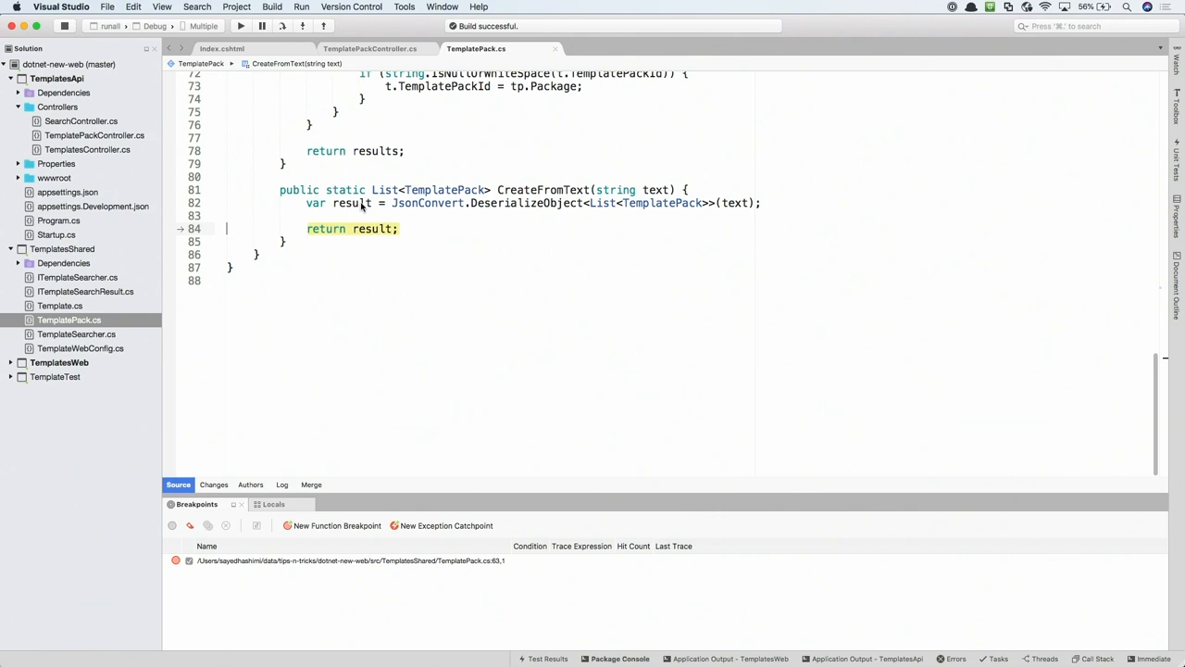
mouse_move(363, 226)
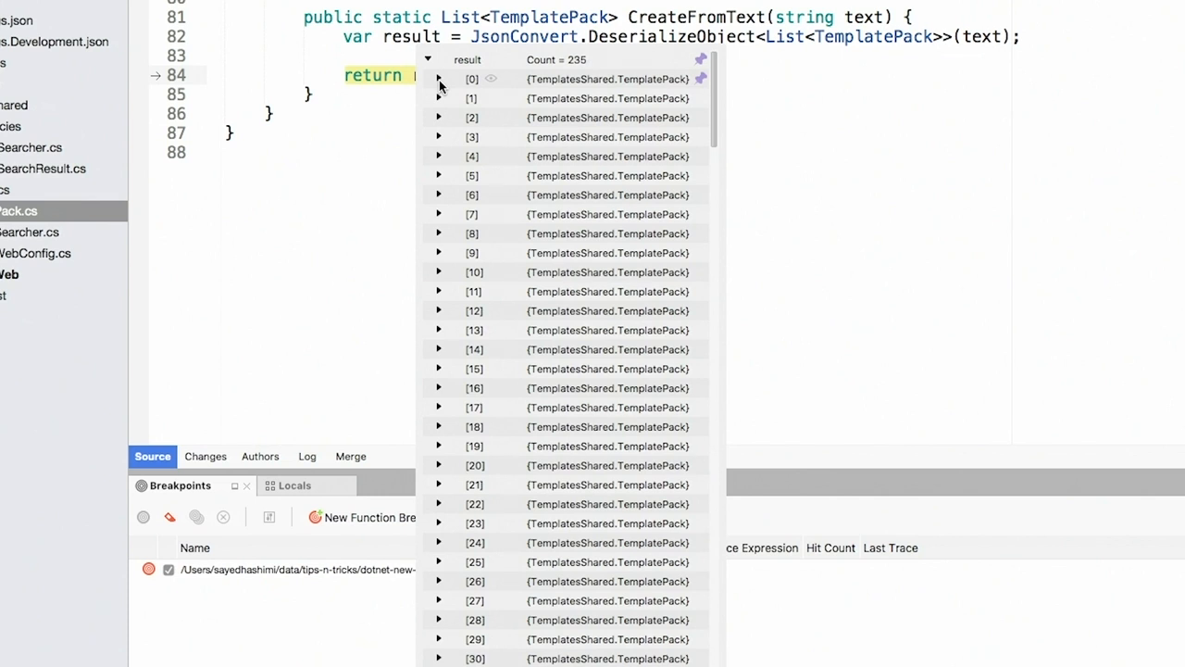
click(439, 78)
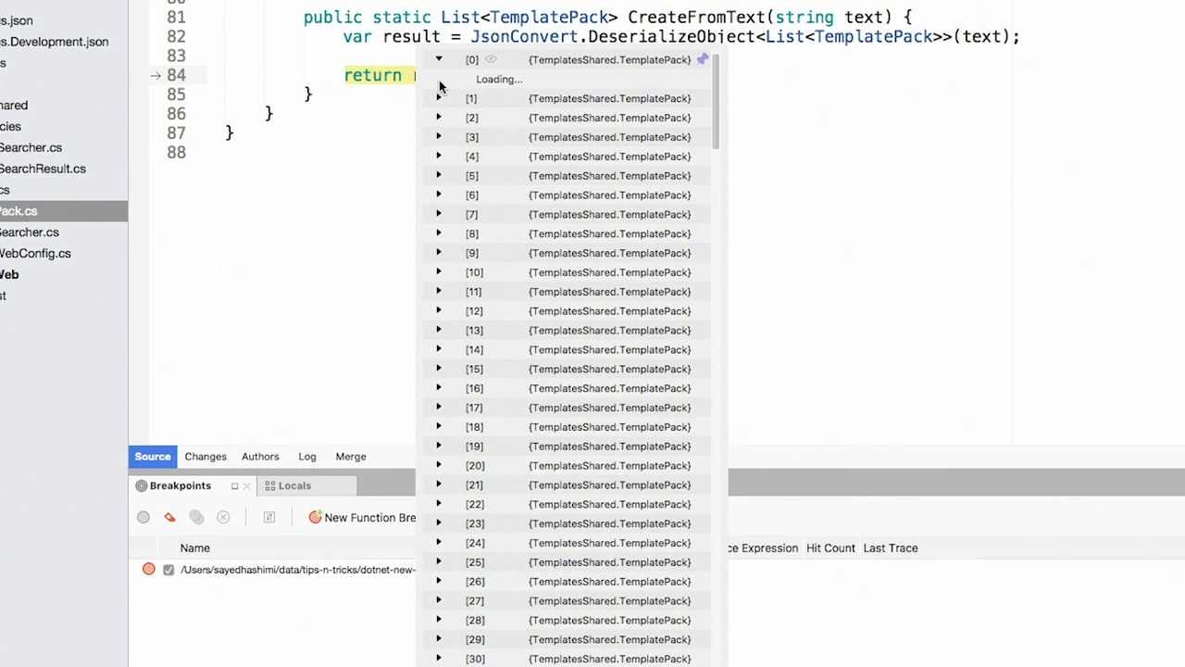
click(438, 59)
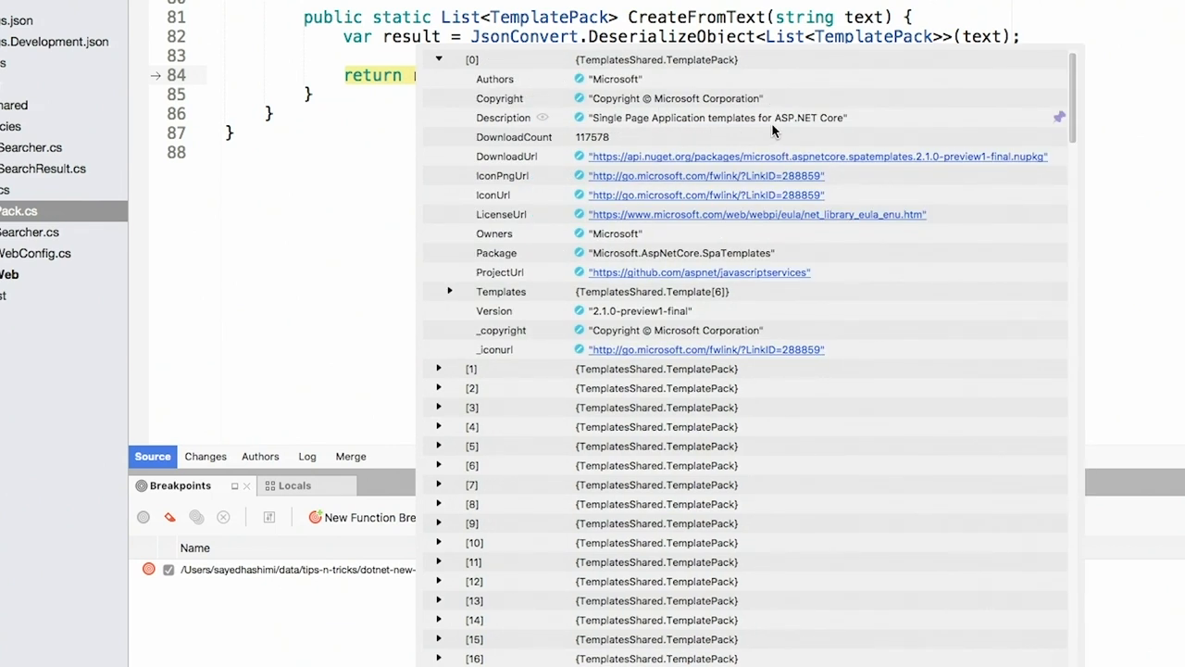
mouse_move(456, 298)
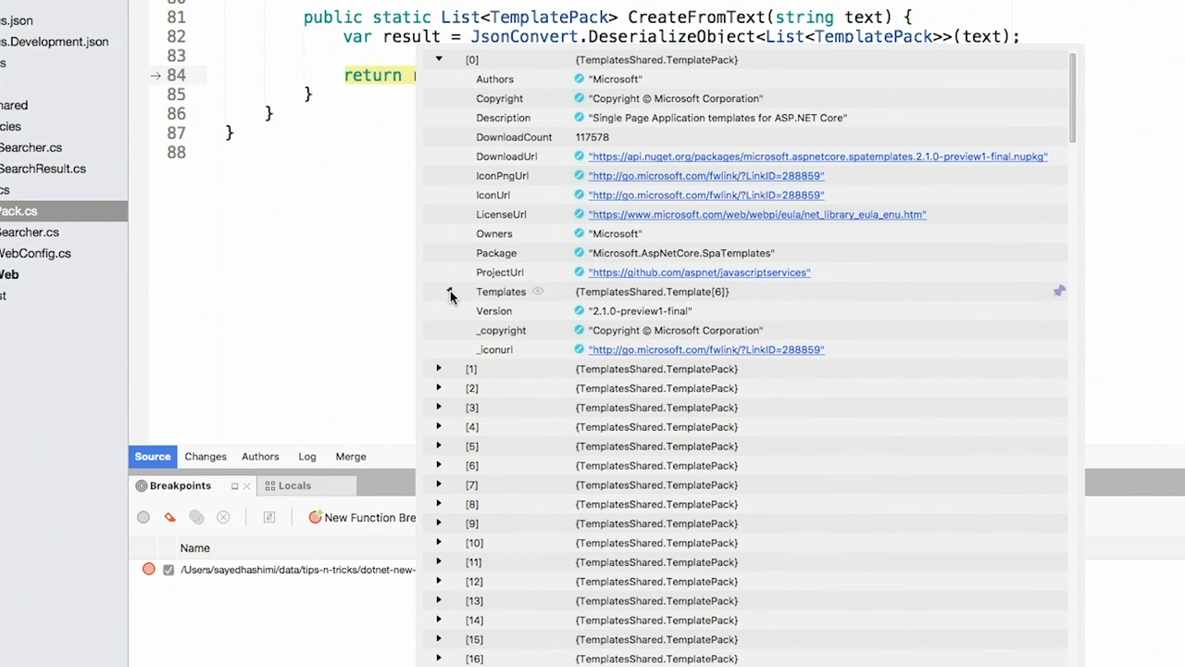
click(440, 292)
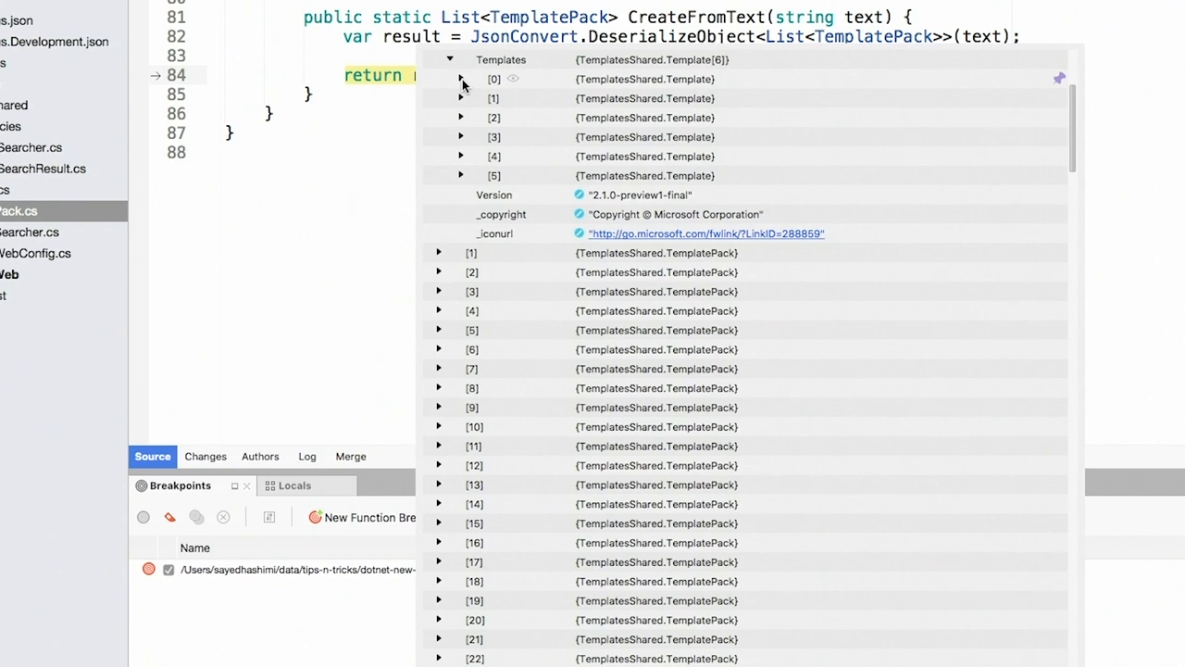
click(462, 78)
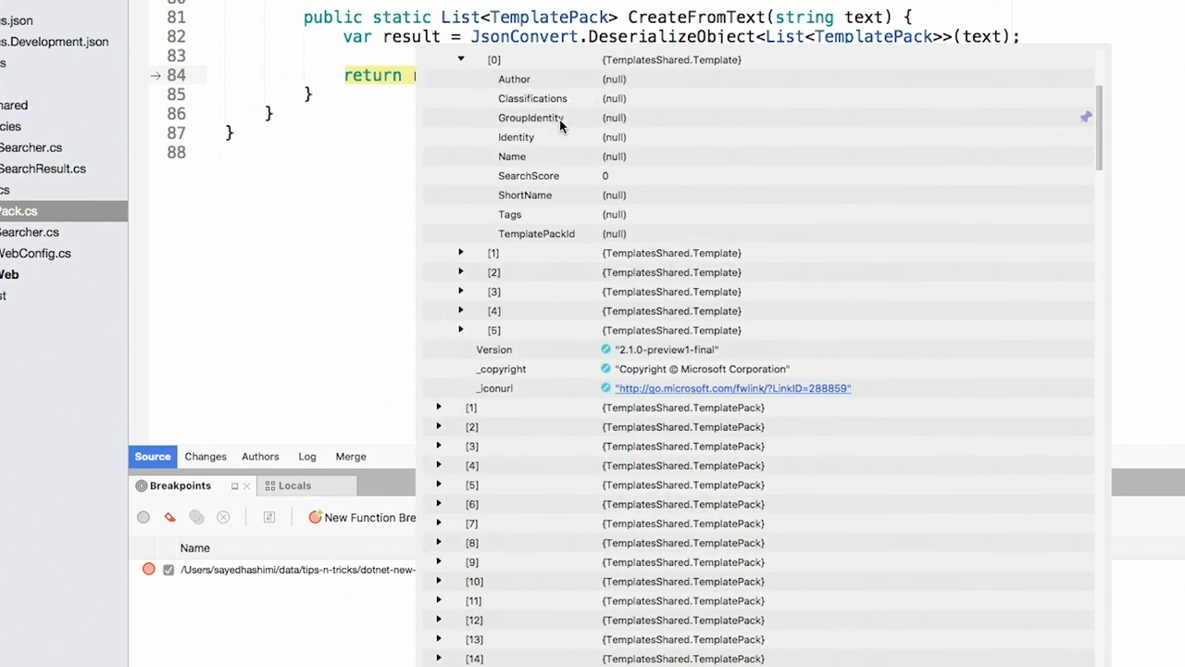
mouse_move(620, 233)
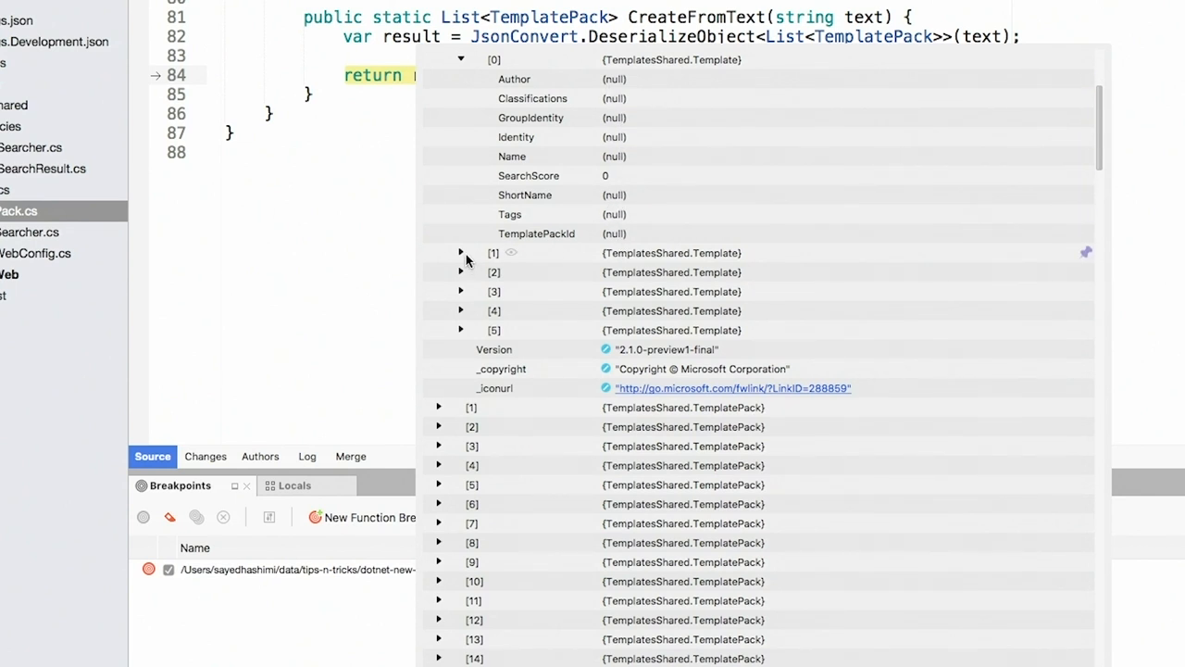
click(461, 253)
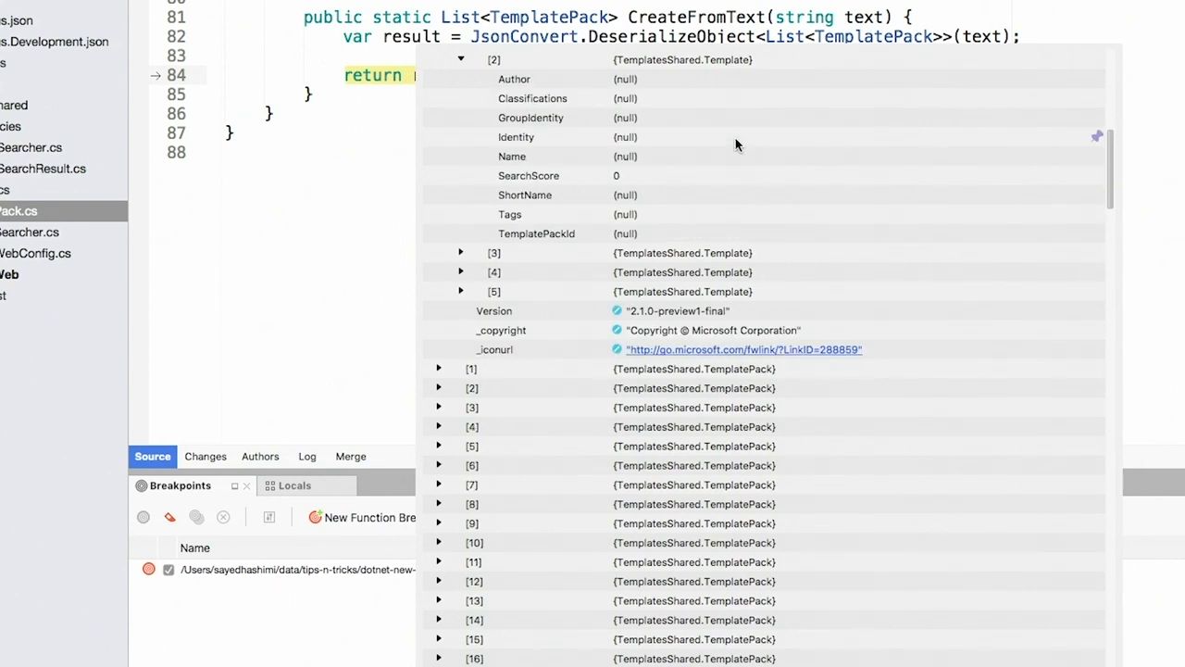
mouse_move(690, 145)
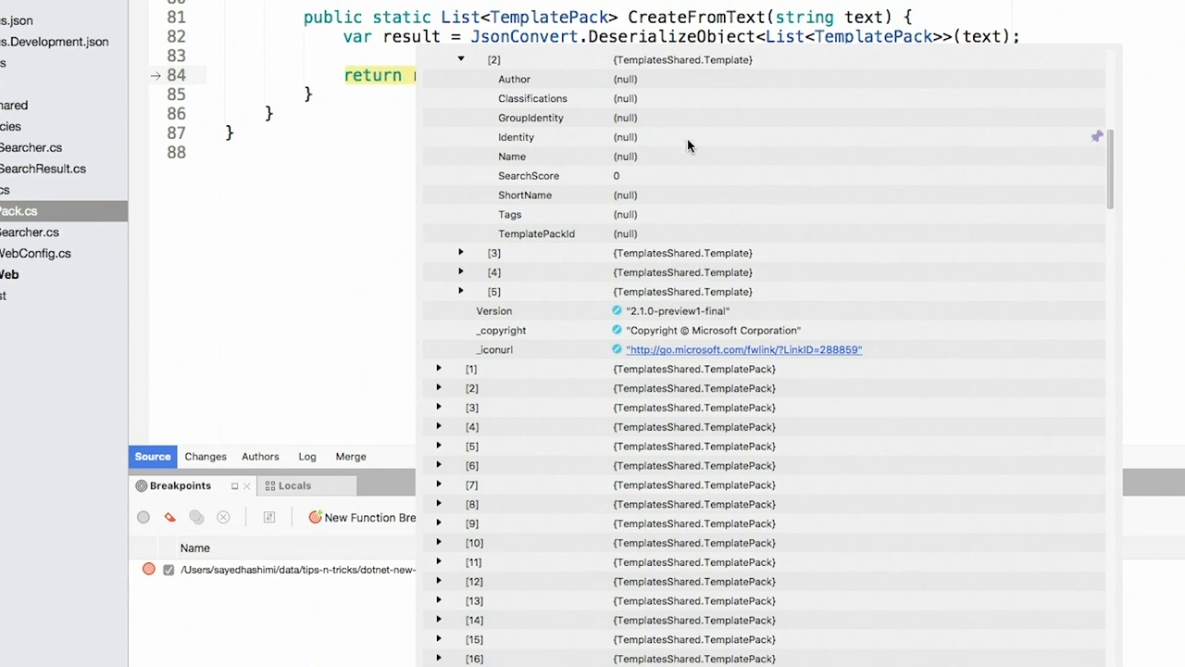
mouse_move(729, 149)
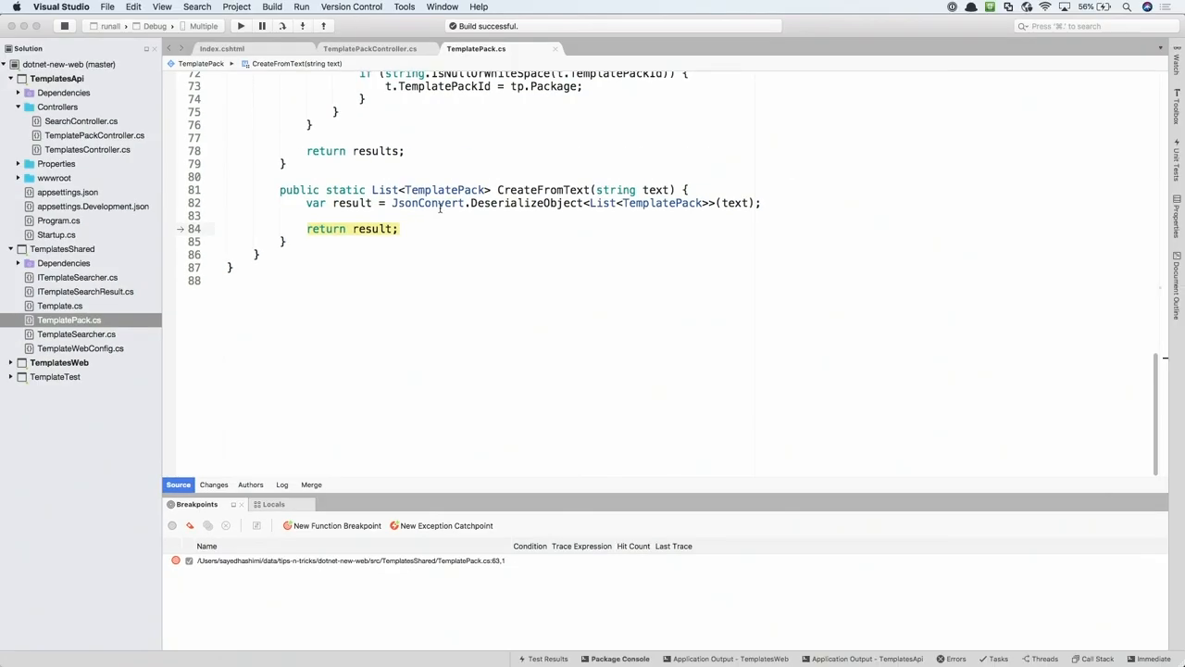
Step: Add a blank line above 'return result;' and rerun to the line 63 breakpoint
text(c:run to)
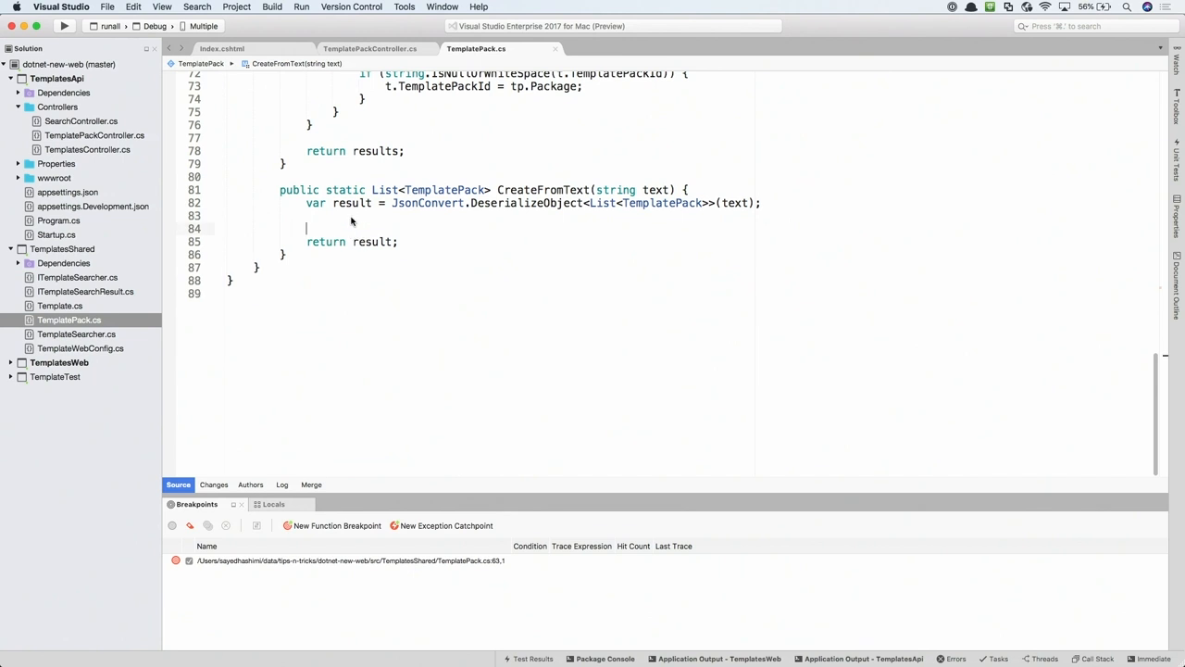
text(vi)
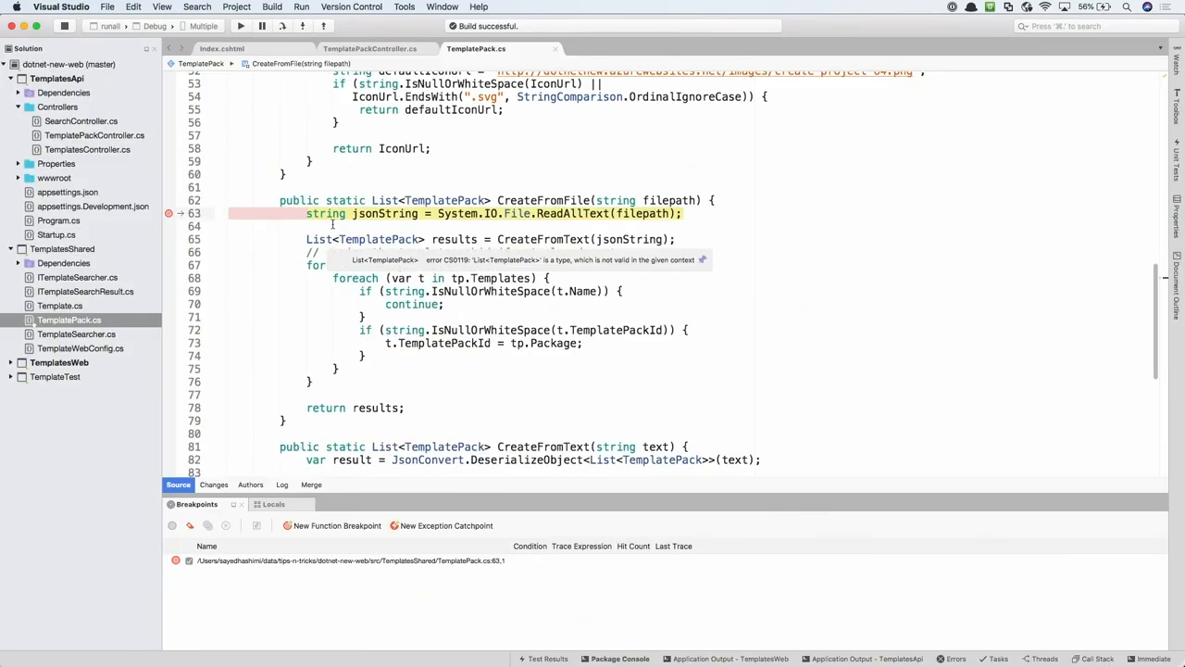
Step: Remove the CreateFromFile breakpoint and continue execution
text(breakpoint)
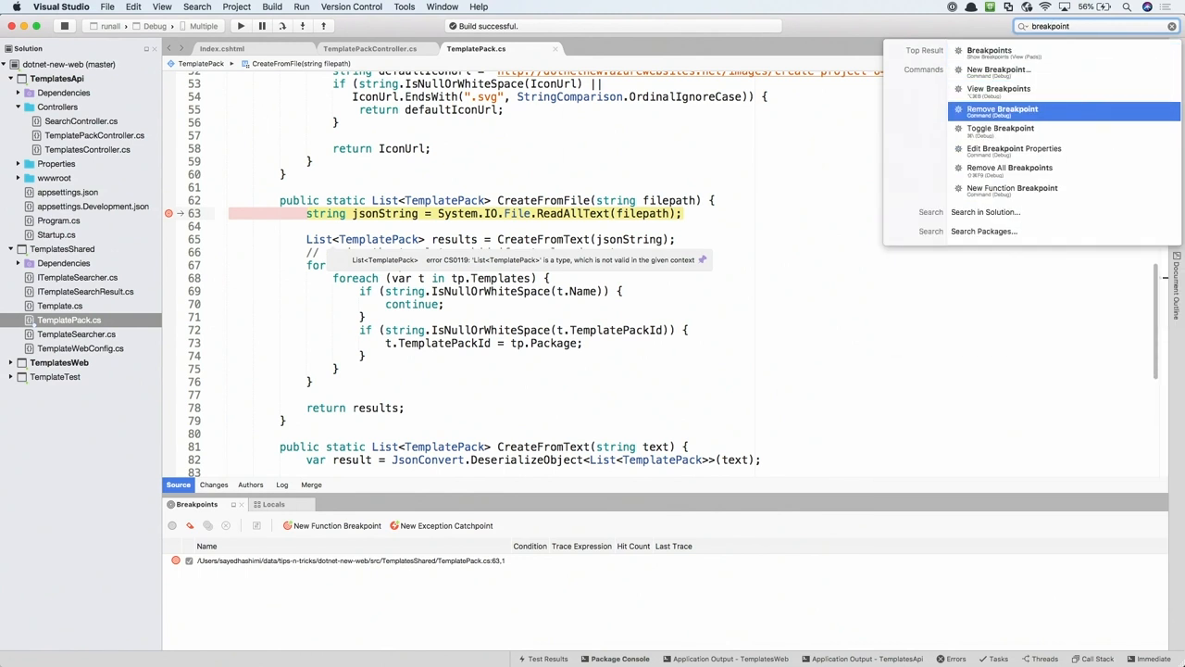
click(1010, 109)
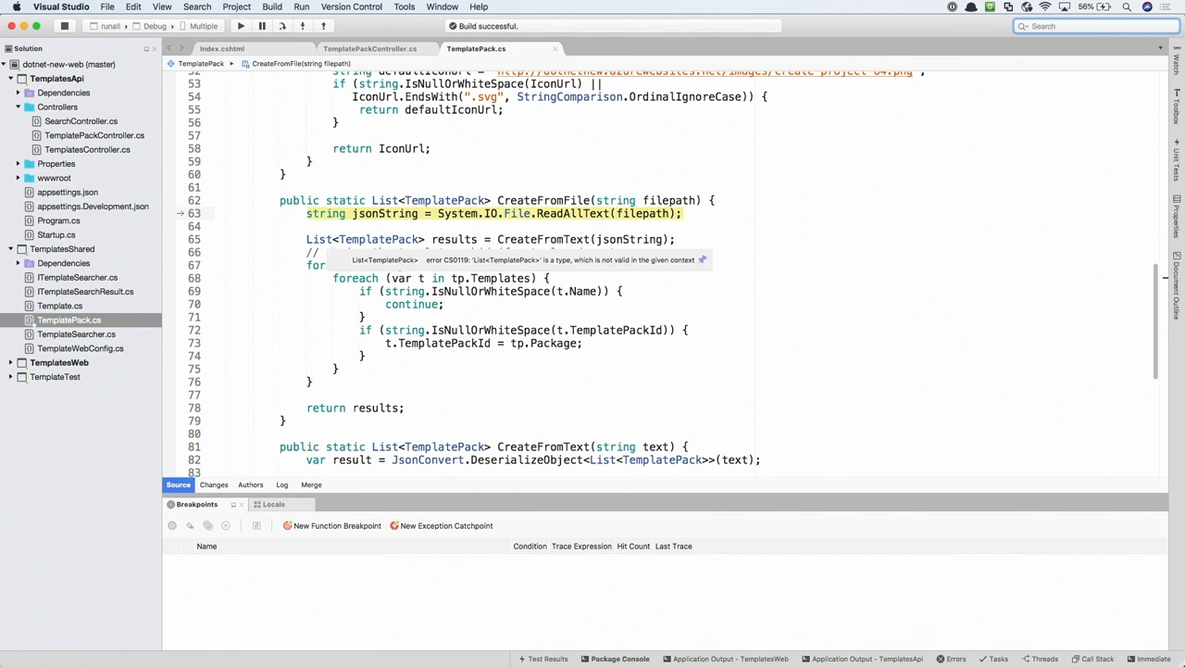
text(c:continu)
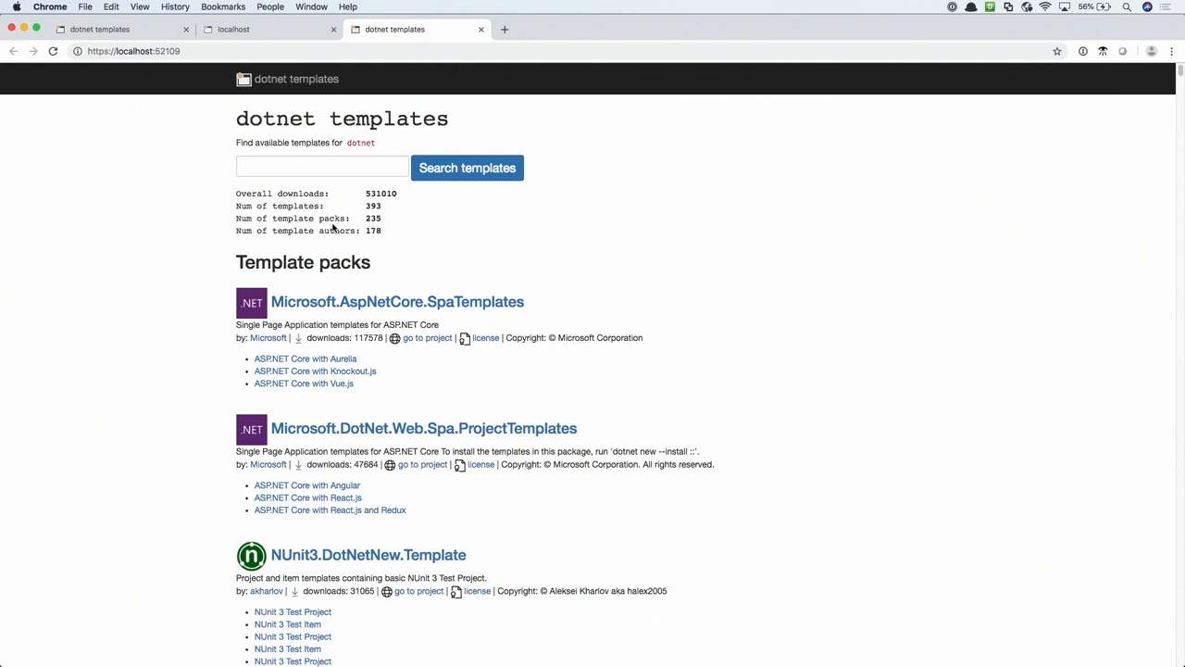
scroll(down, 3)
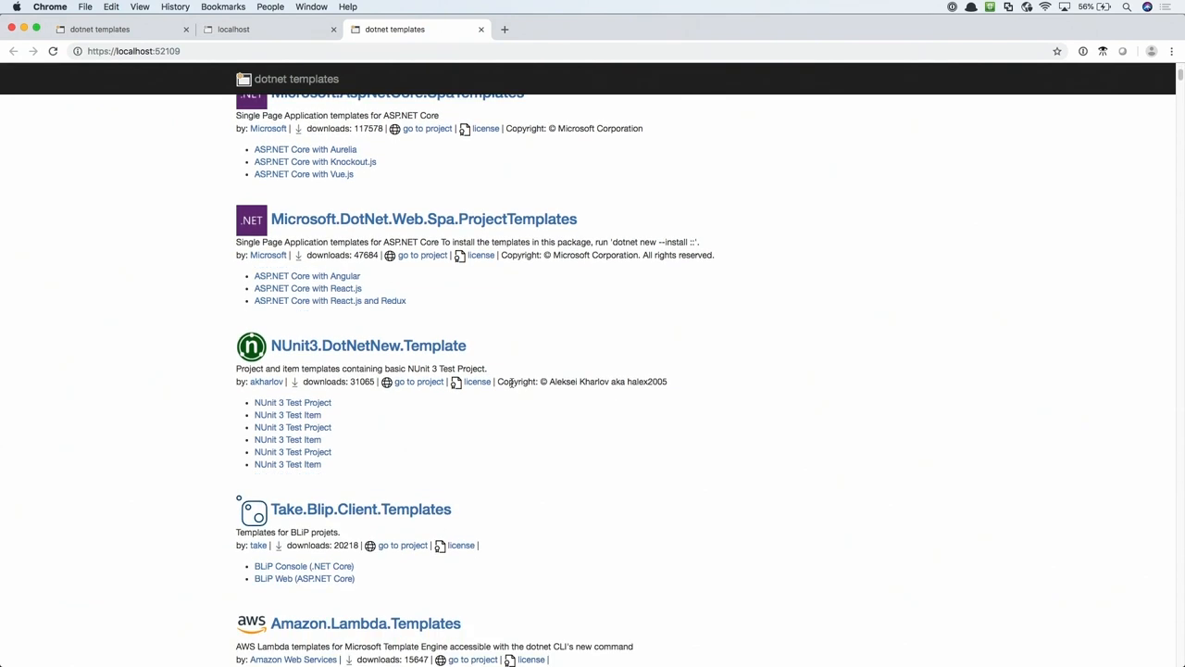
scroll(down, 3)
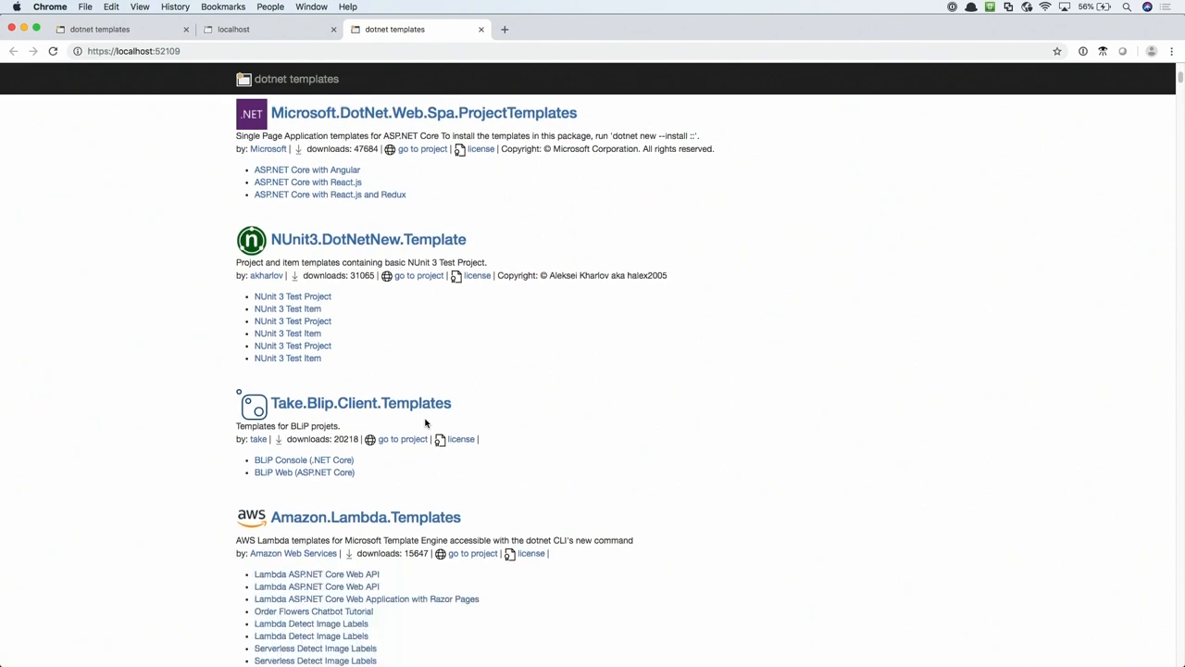
scroll(down, 3)
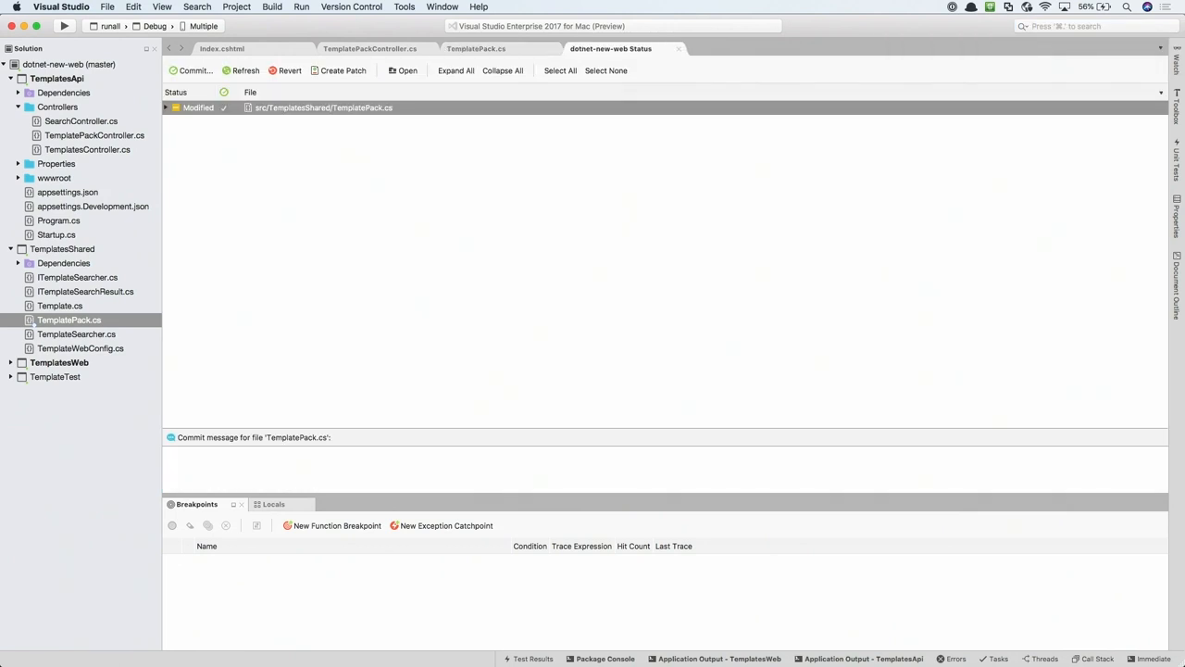
Step: Commit TemplatePack.cs with the empty-bullet-points message, accepting the suggested author information
click(320, 108)
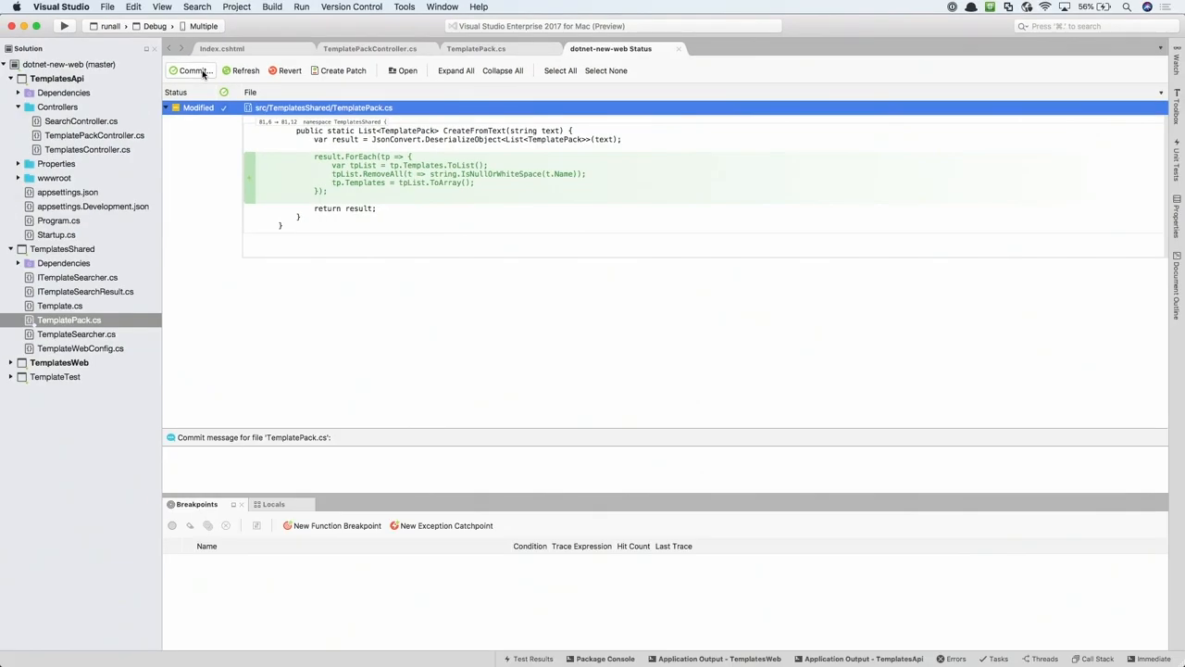
click(191, 71)
text(Fixing bug where empty bullet points were shown)
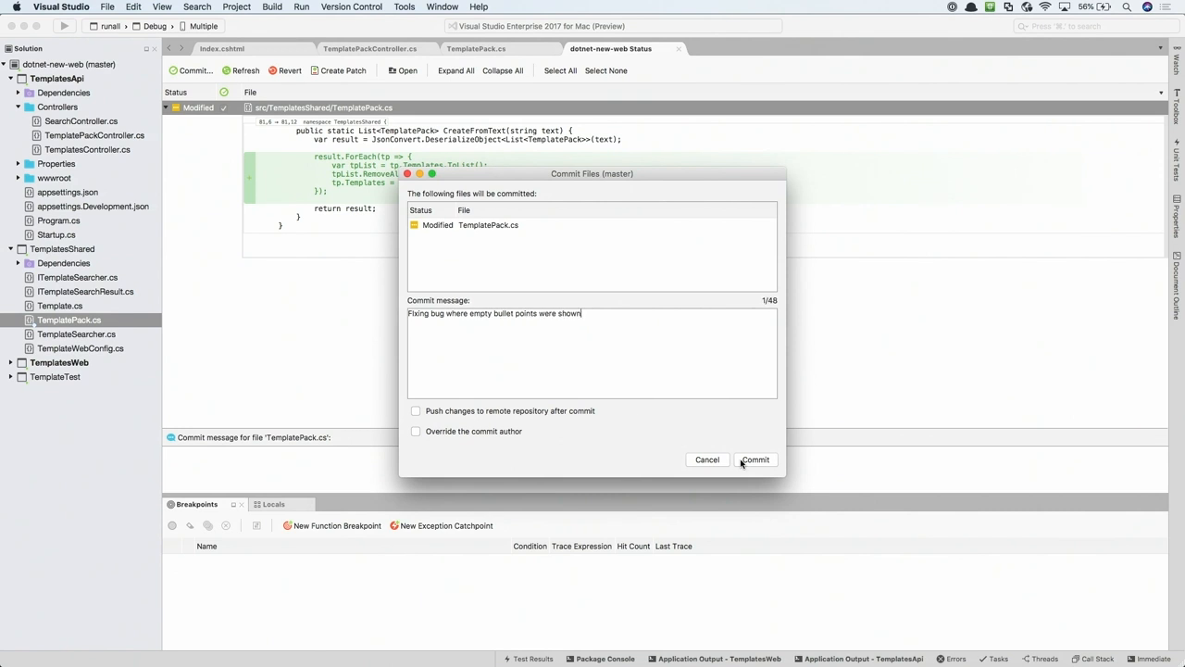
click(756, 459)
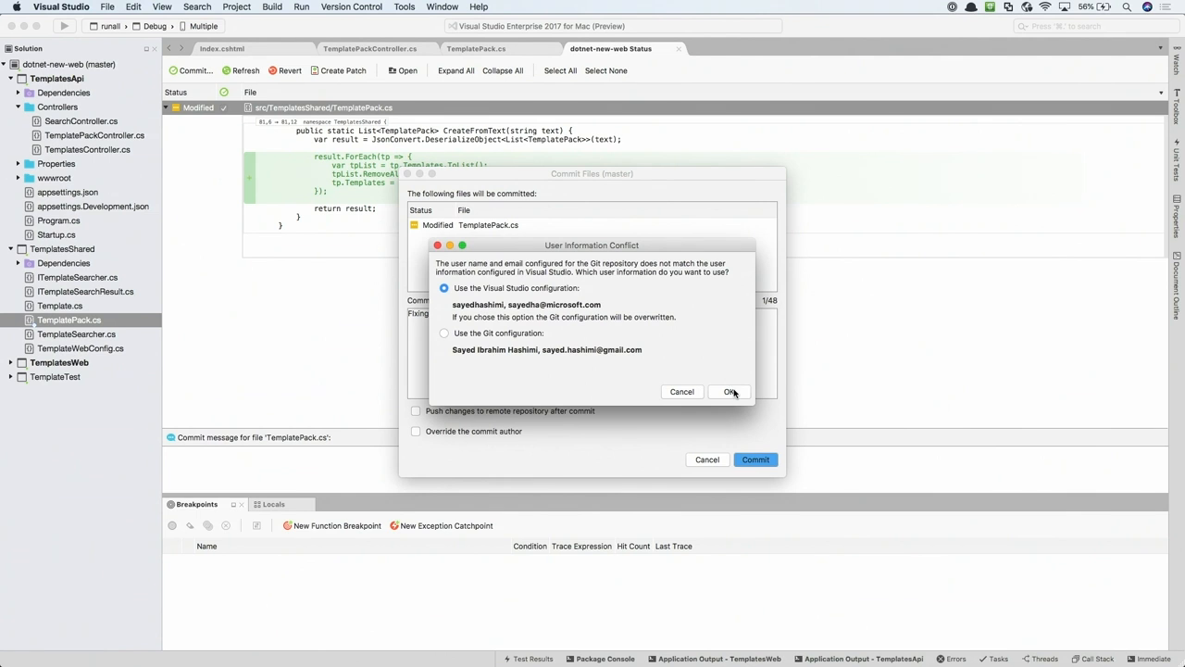
click(728, 392)
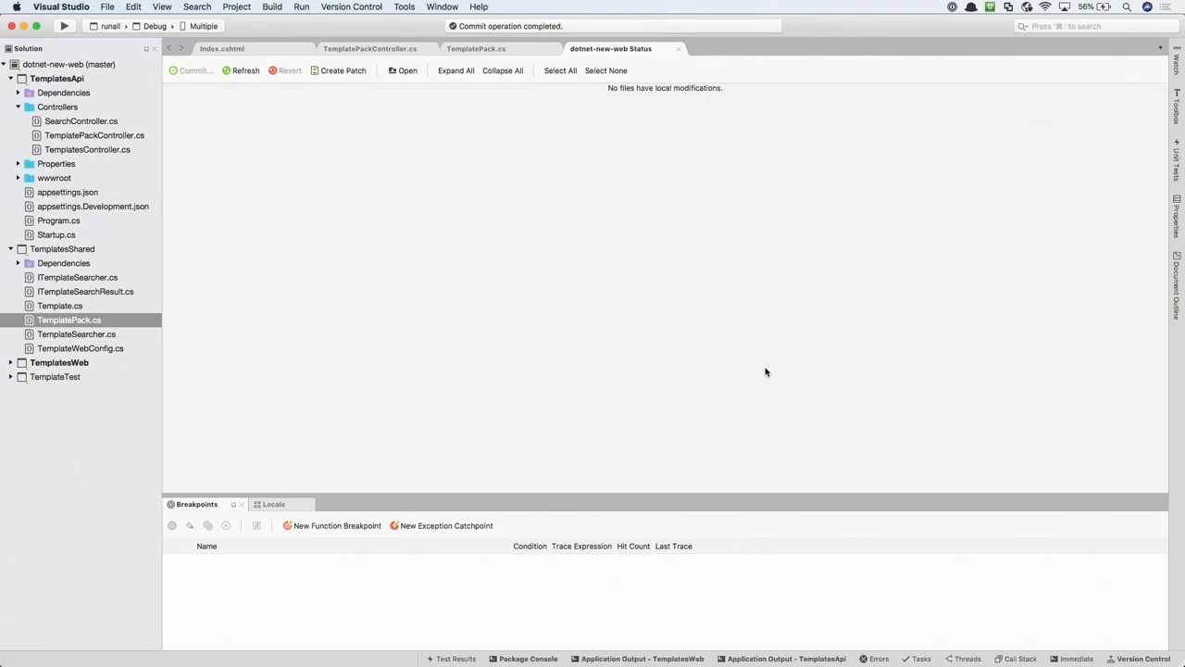
mouse_move(671, 55)
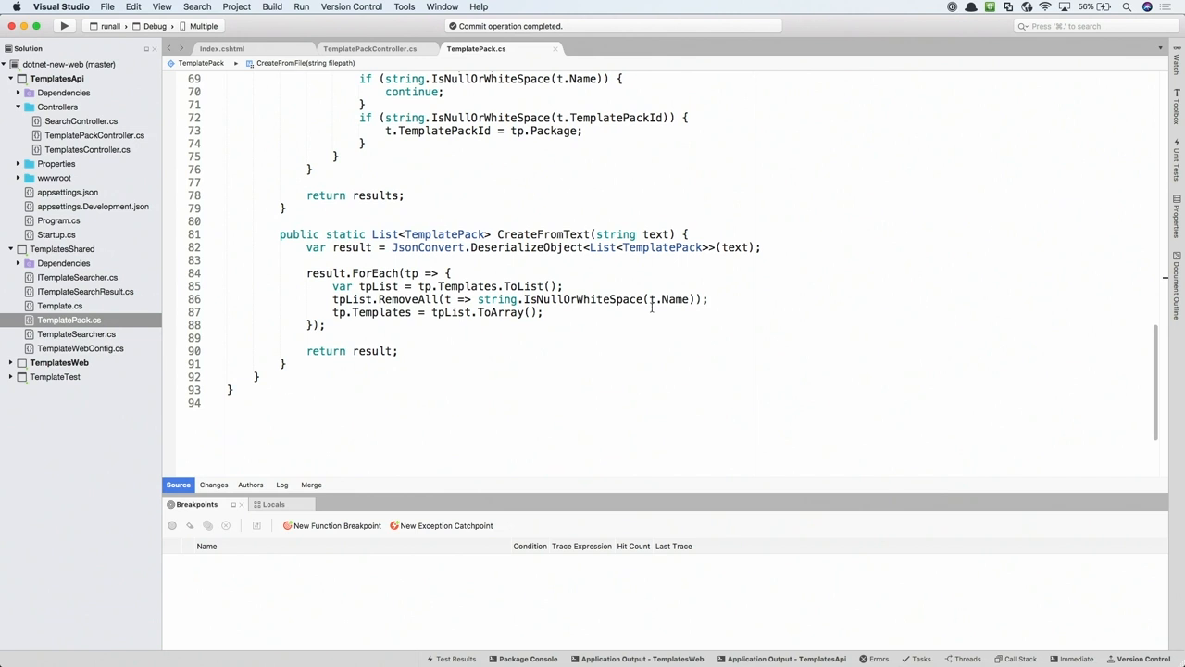
Step: Return to TemplatePack.cs and begin a global search for ExtractPath
text(c:commit)
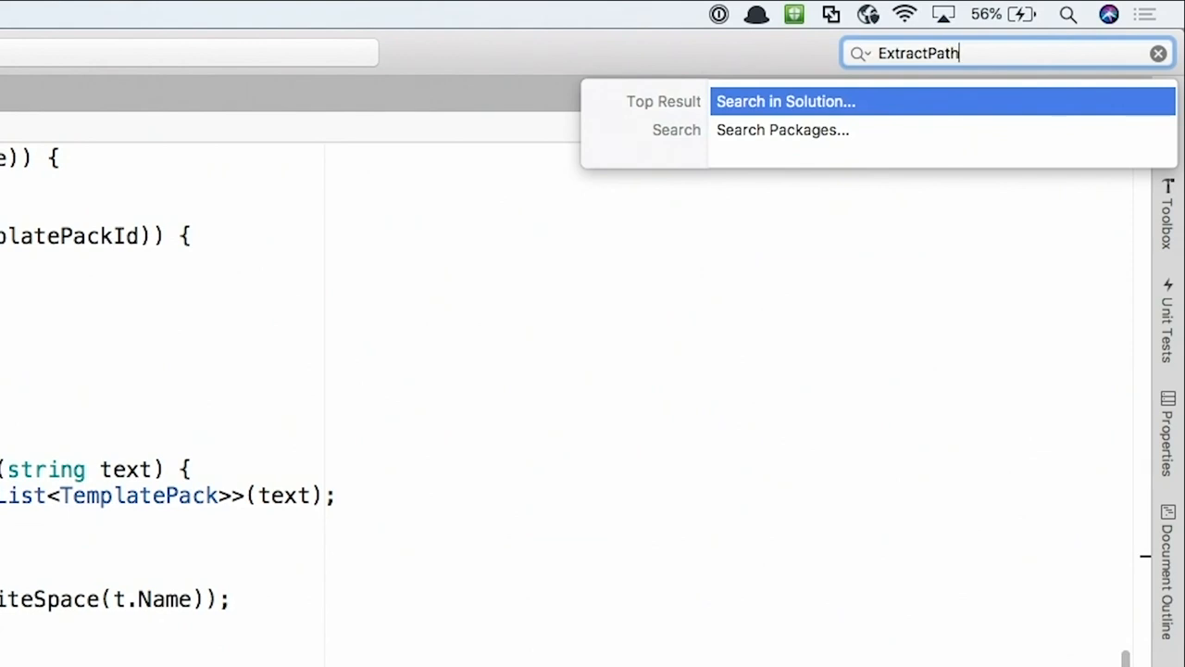
Step: Search the solution for ExtractPath and review template-report.json's all-null template entries
click(782, 101)
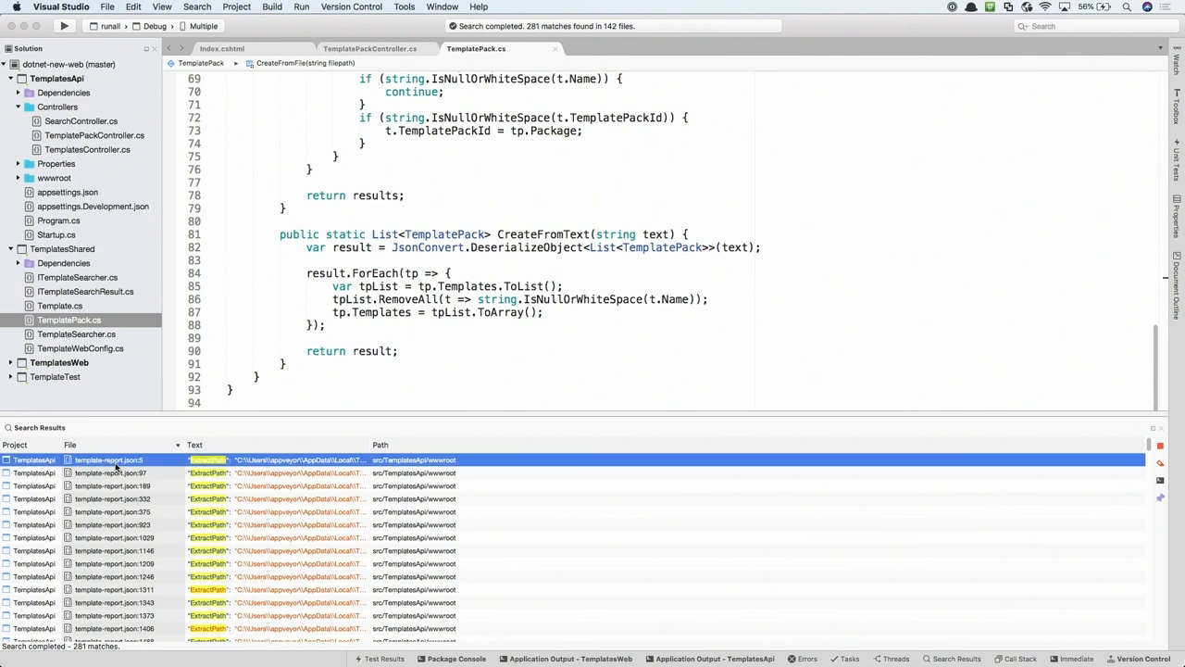
double_click(108, 466)
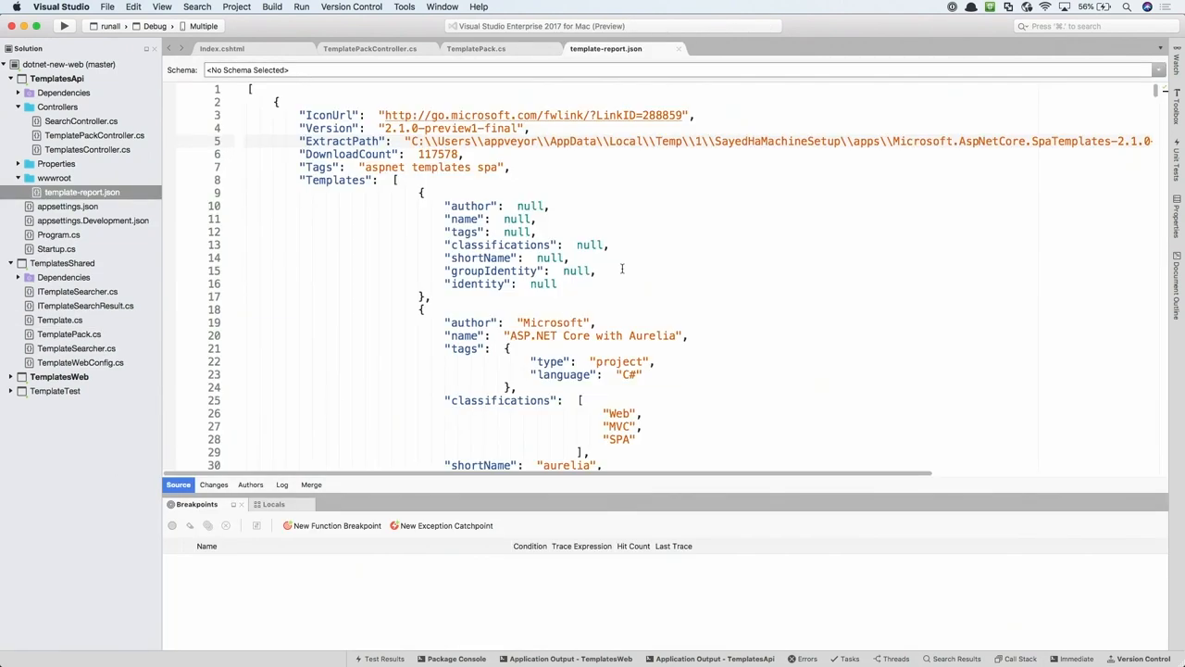
drag(445, 206, 558, 283)
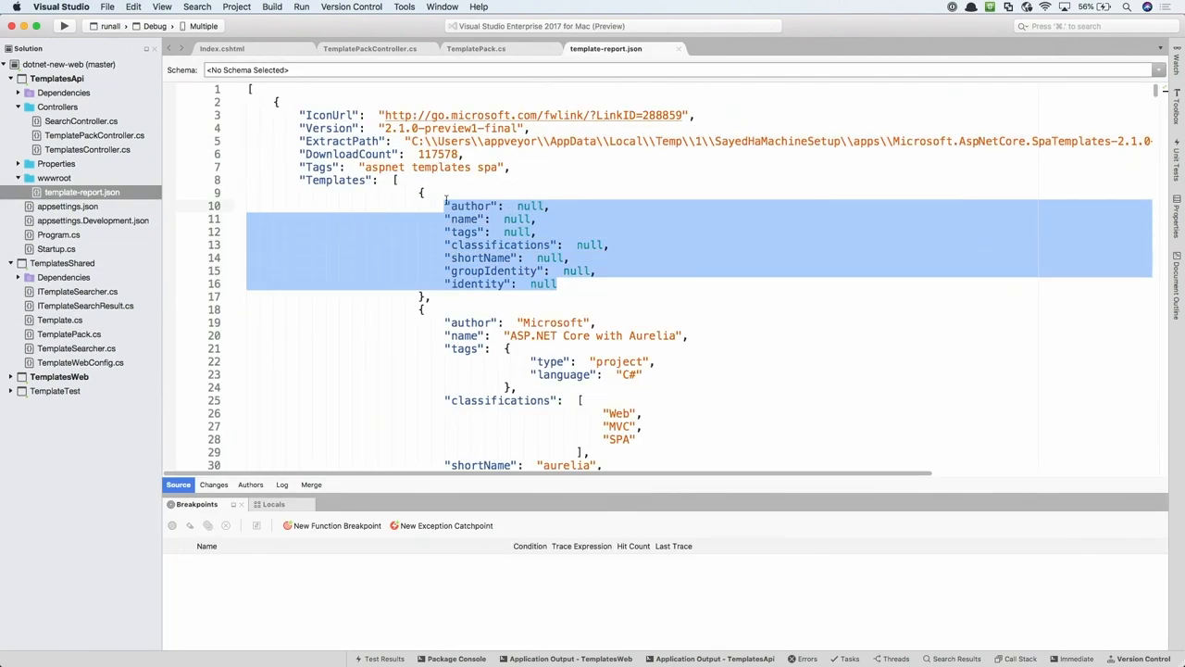
scroll(down, 3)
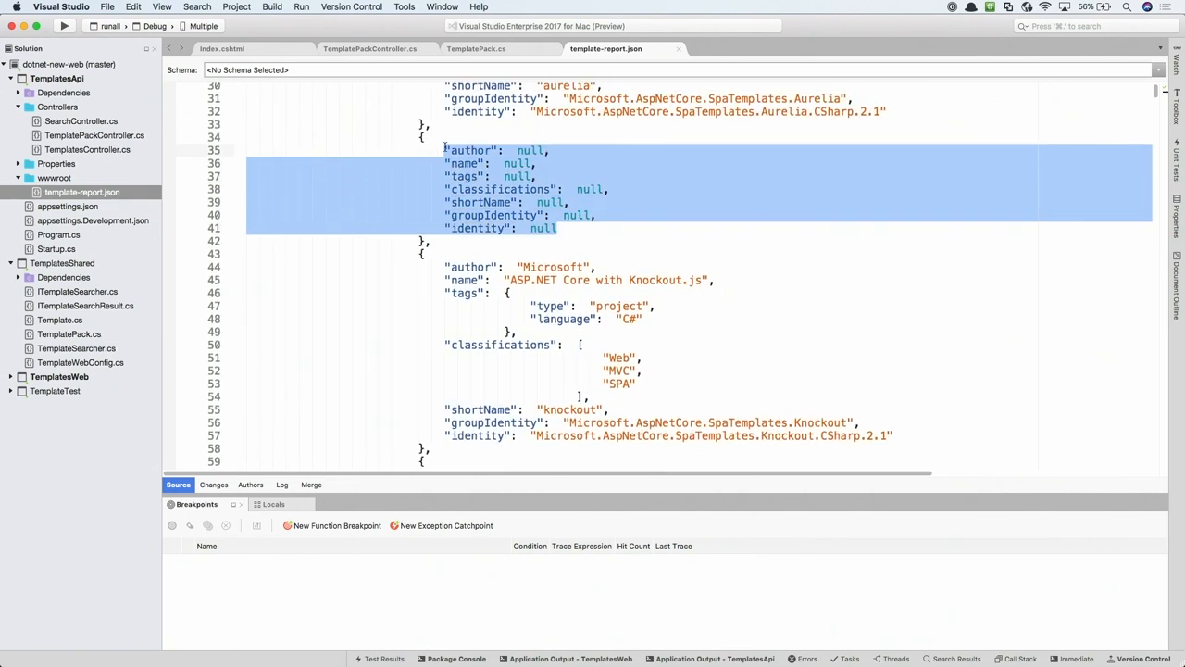
mouse_move(584, 191)
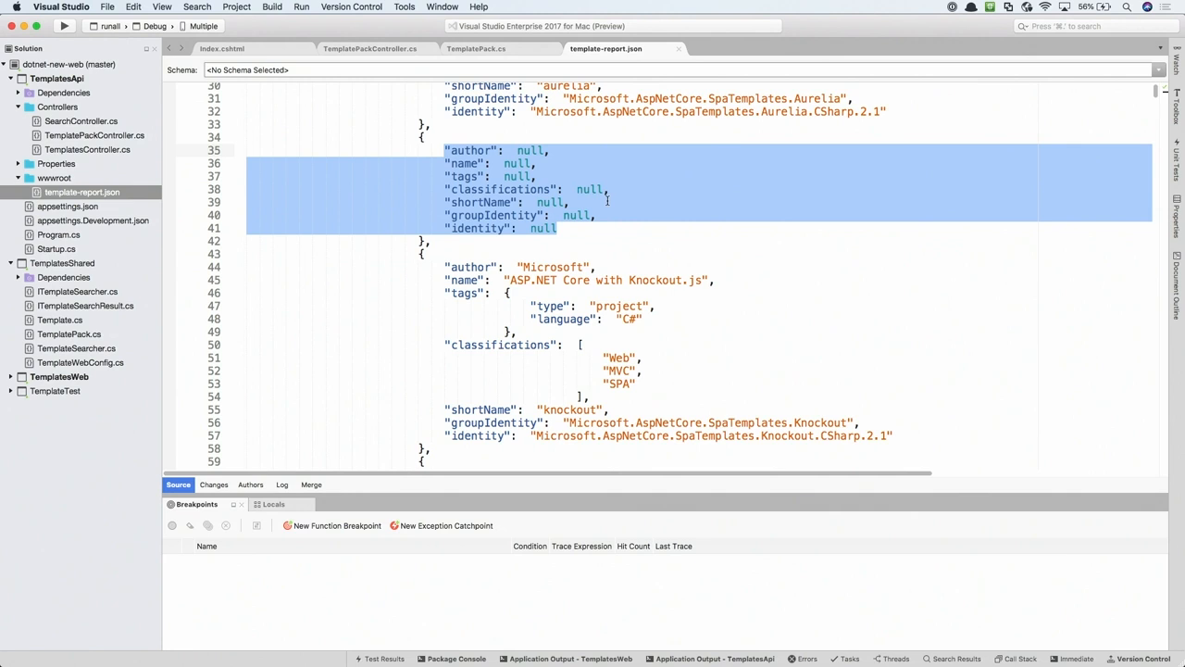
scroll(down, 3)
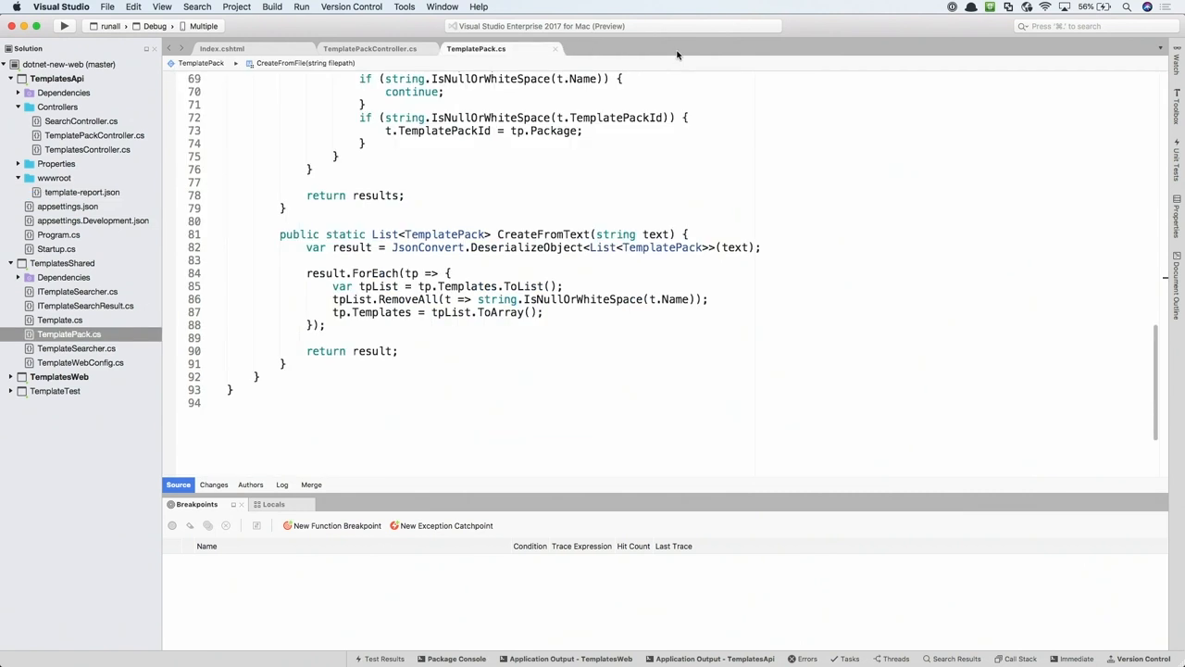
Step: Search packages for AutoMapper and add the AutoMapper package from nuget.org
text(ExtractPath)
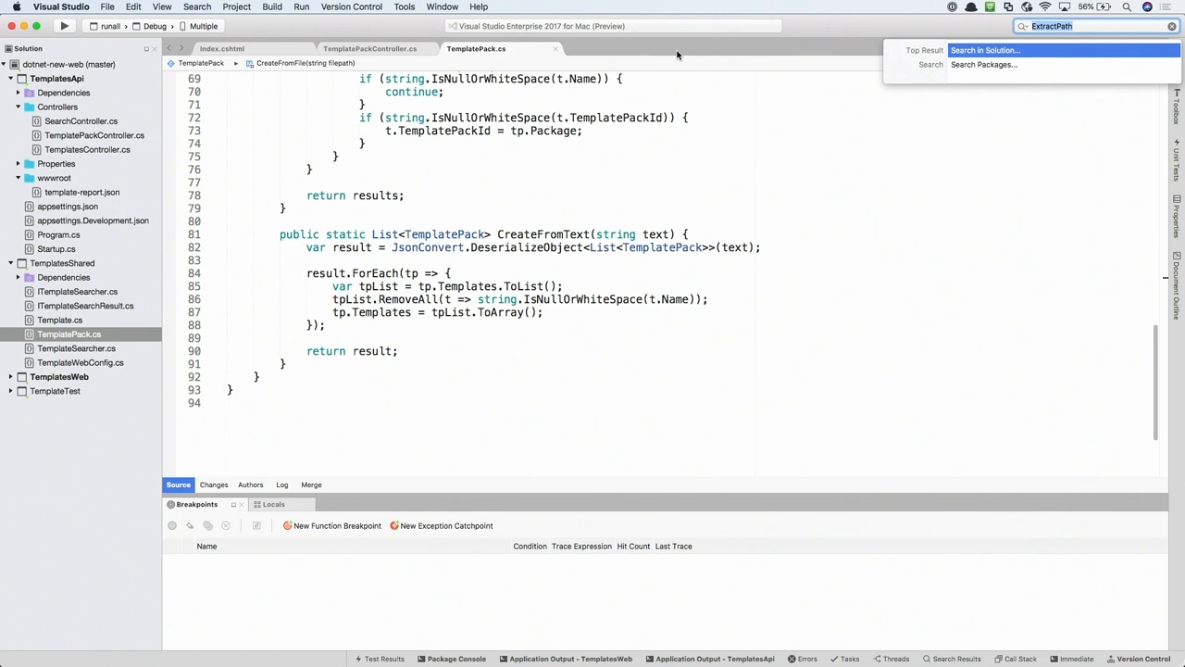
text(automapper)
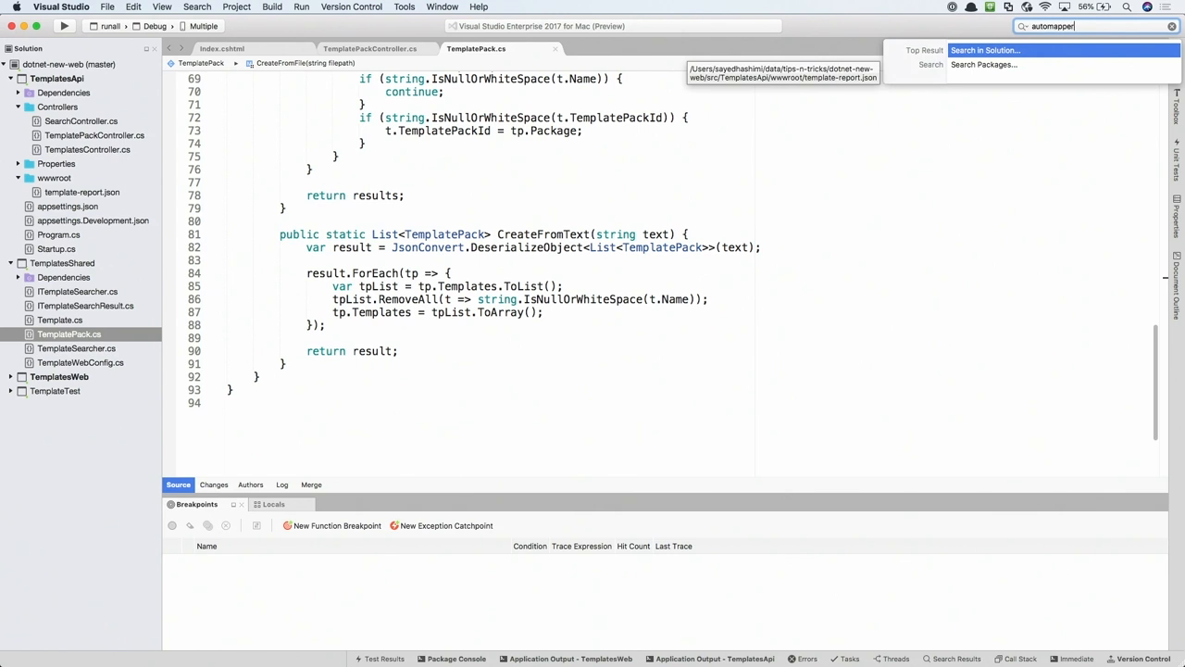
mouse_move(984, 63)
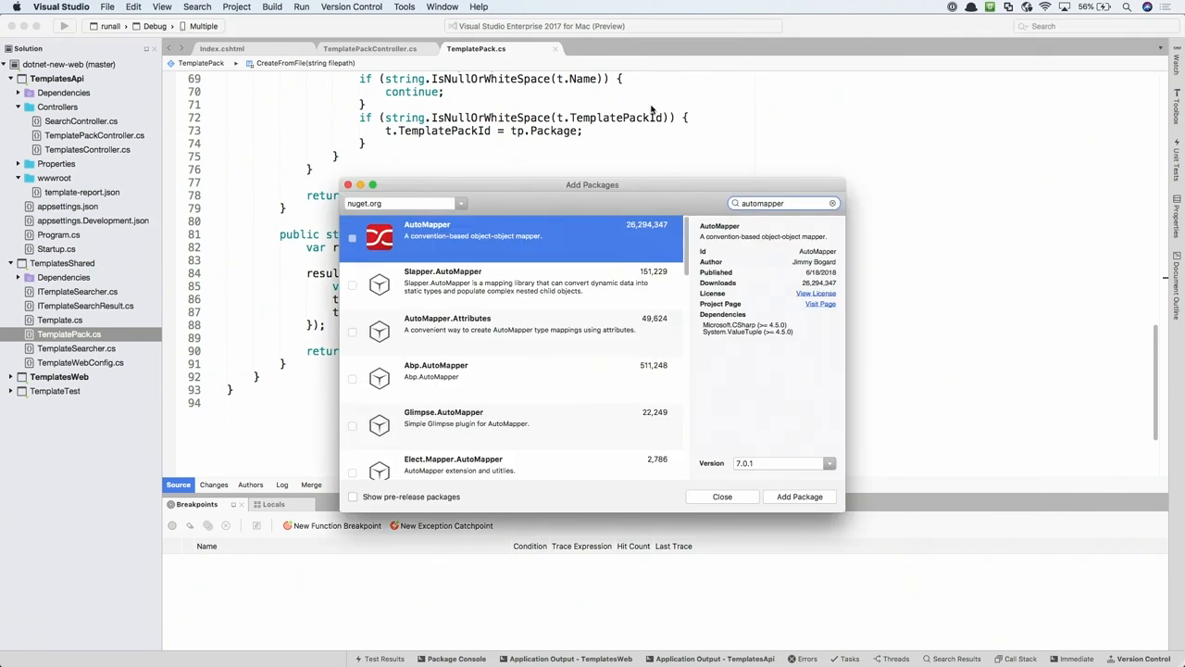
click(353, 238)
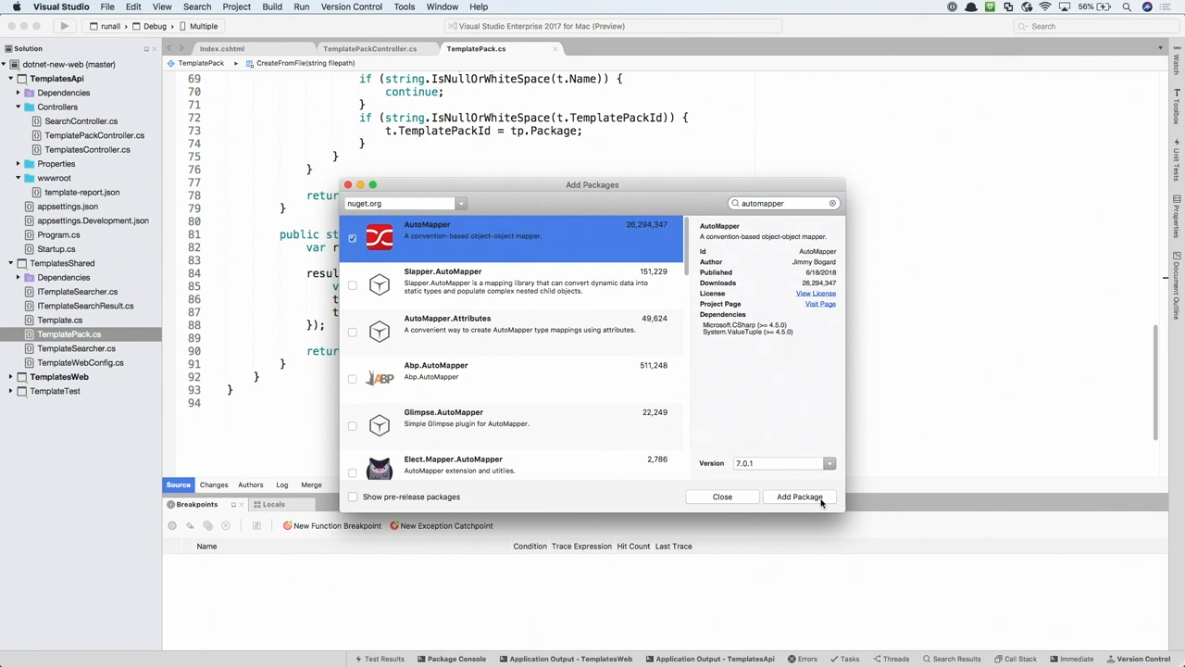
click(800, 496)
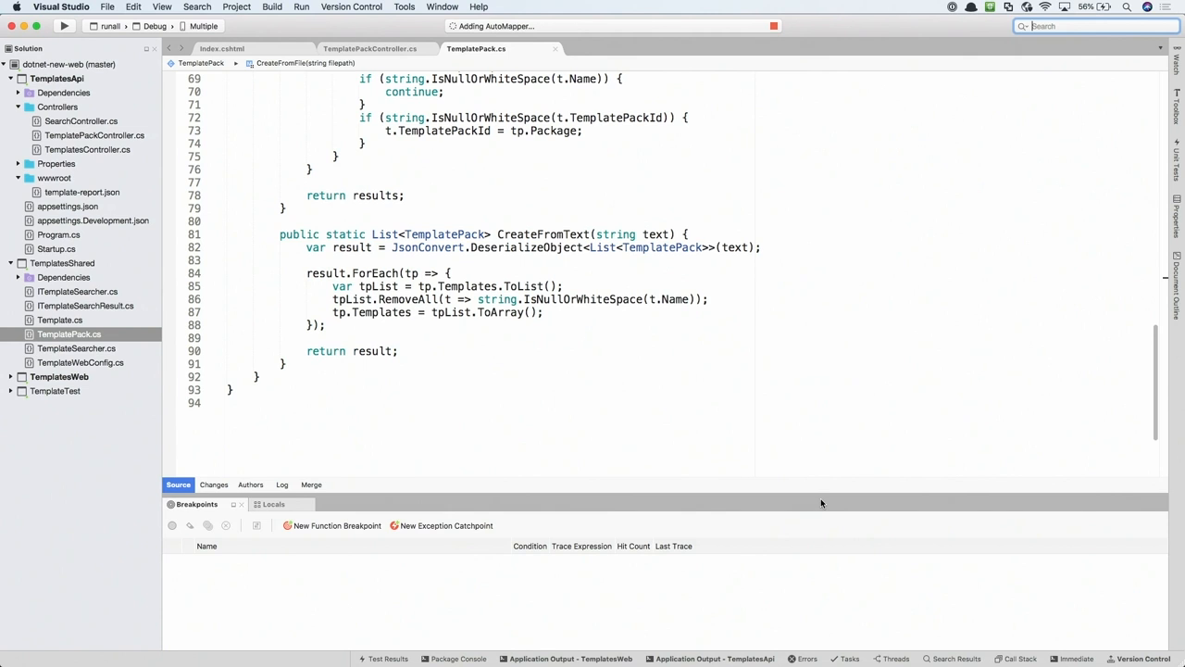